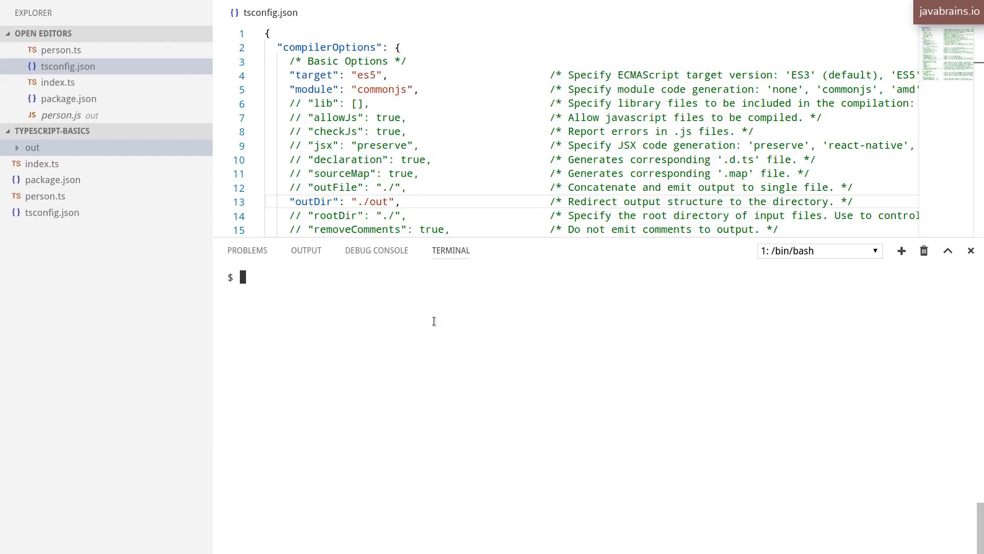
mouse_move(360, 289)
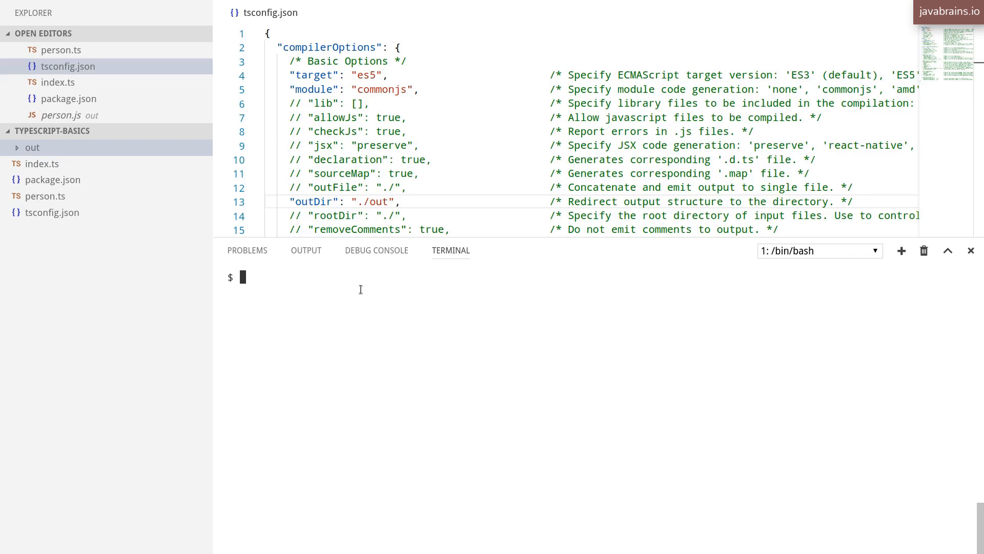
- Write 'npm install ___ --save' in the terminal with a blank package placeholder, not yet run
text(npm install ___)
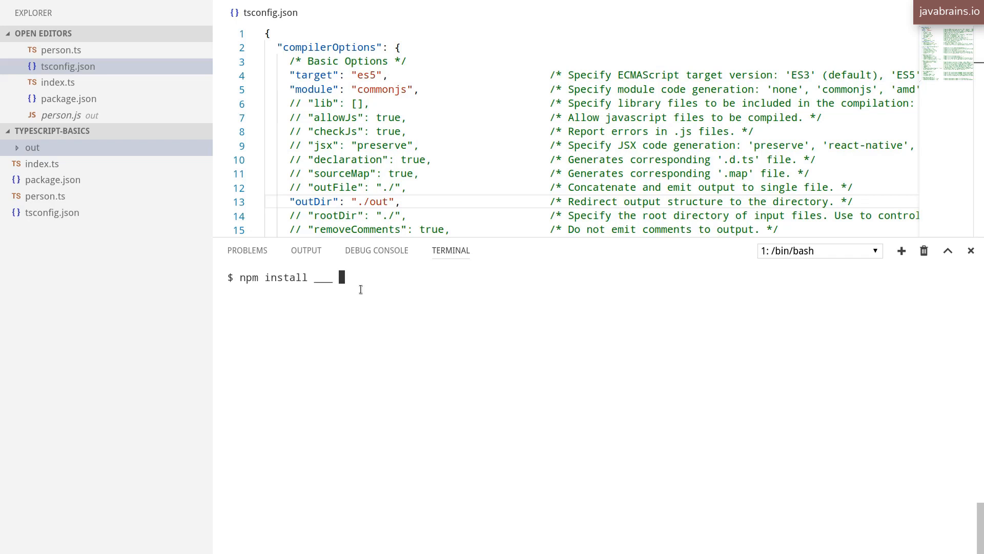
key(ctrl+c)
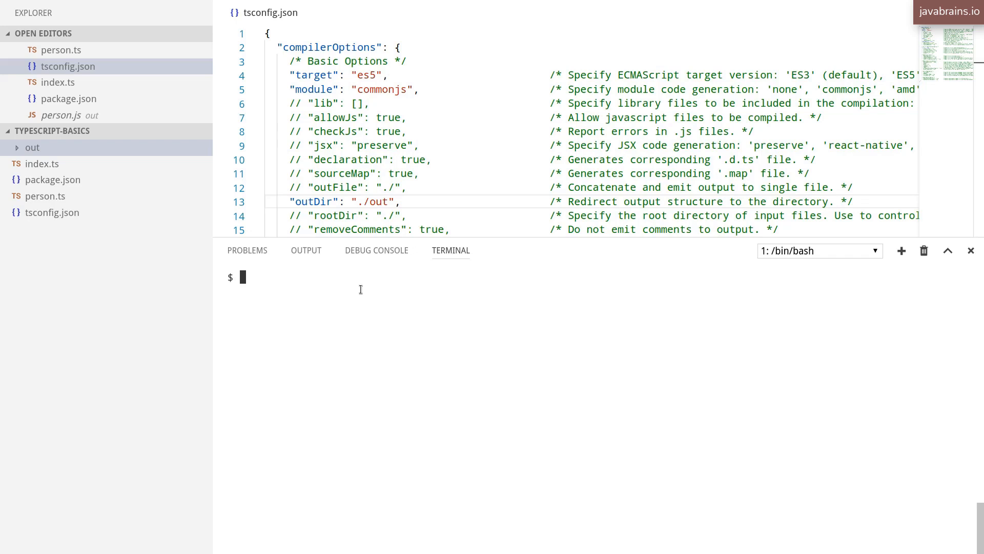
text(loda)
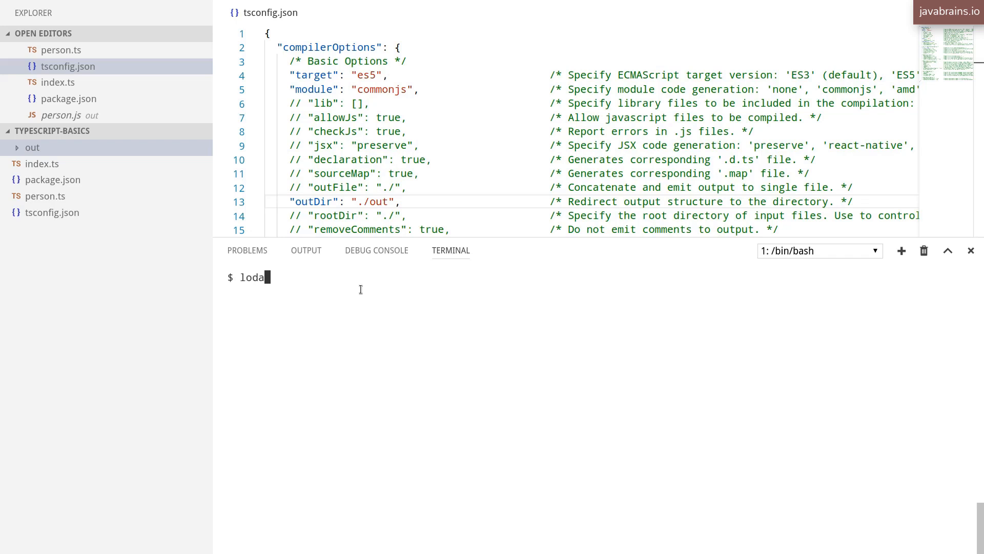
text(sh)
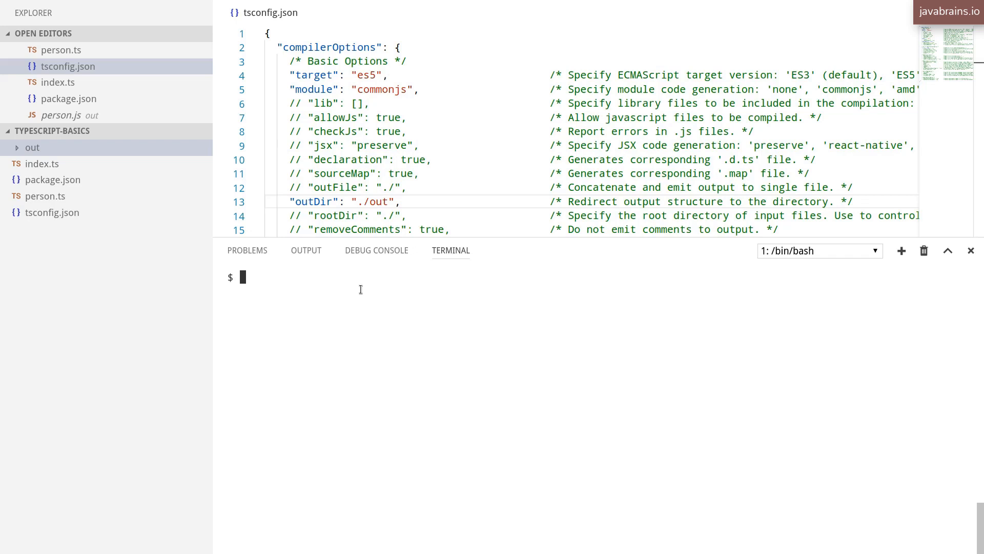
text(n)
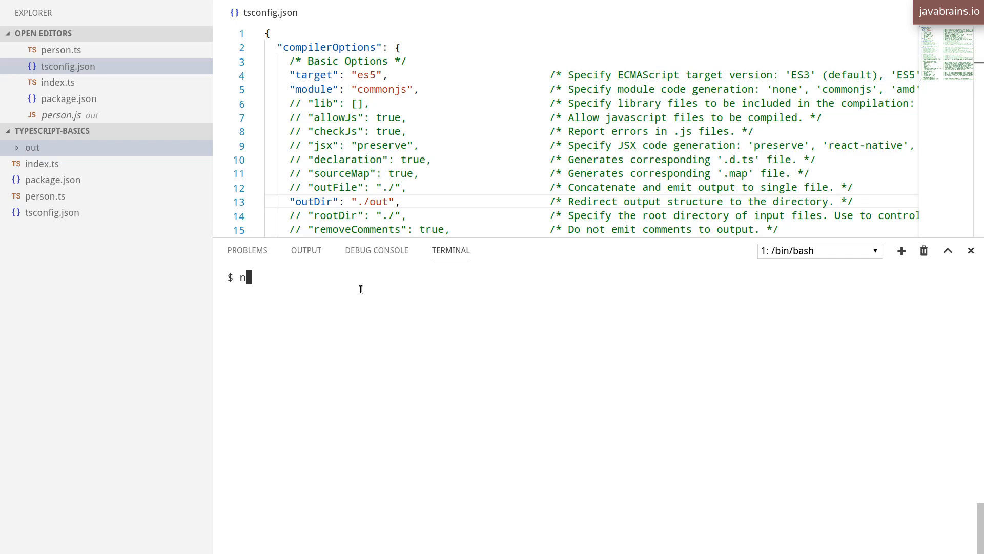
text(pm install)
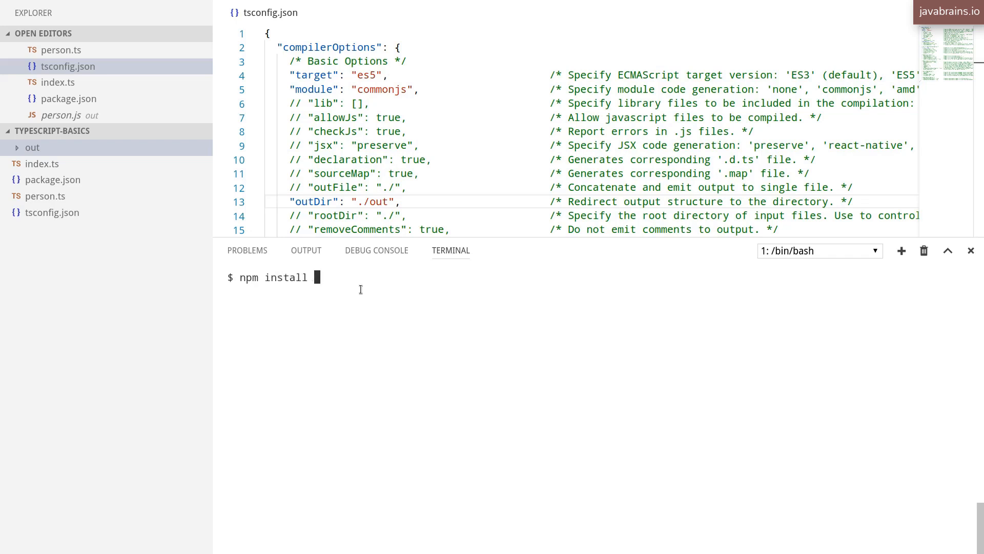
text(___)
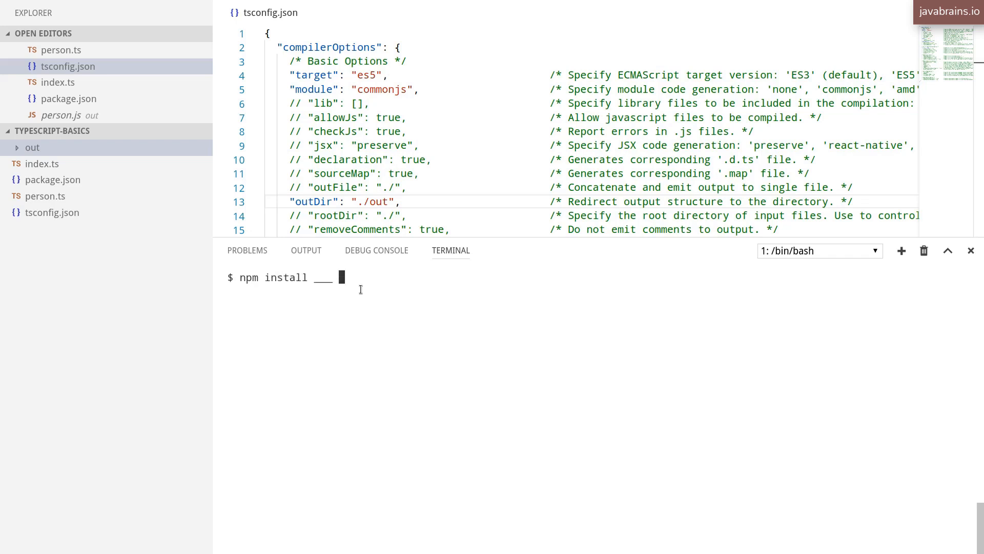
text(--save)
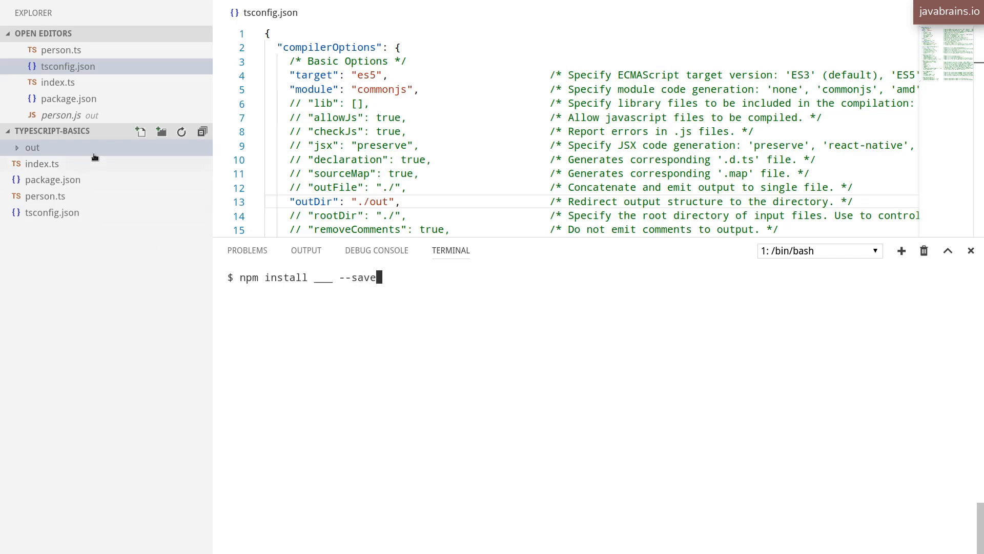
mouse_move(376, 190)
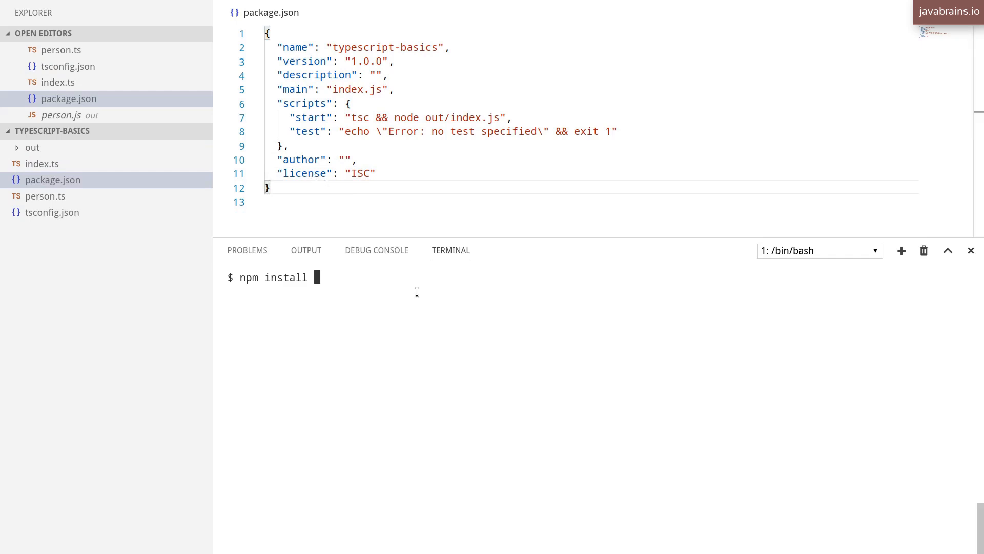
- Run 'npm install lodash --save', then inspect the lodash folder under node_modules
text(lodash --)
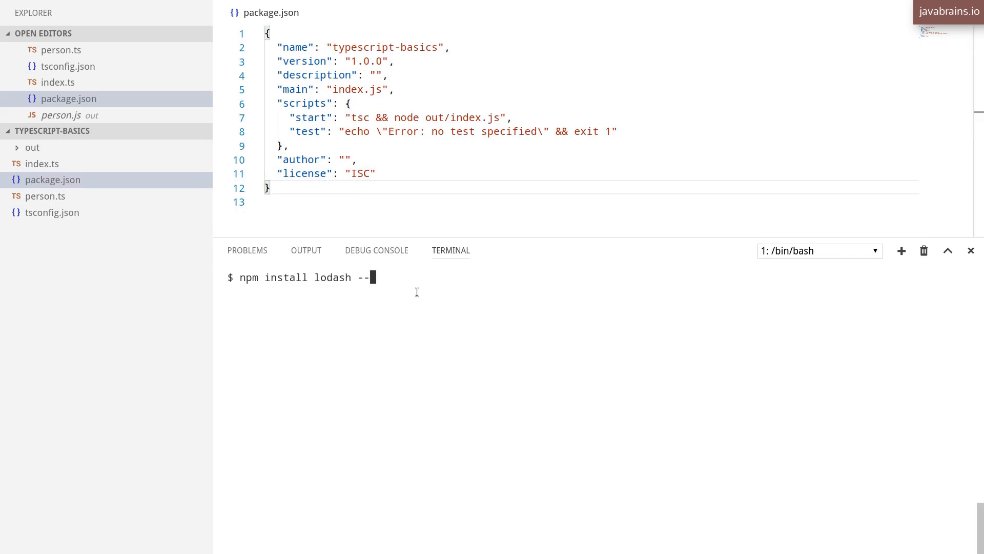
text(save)
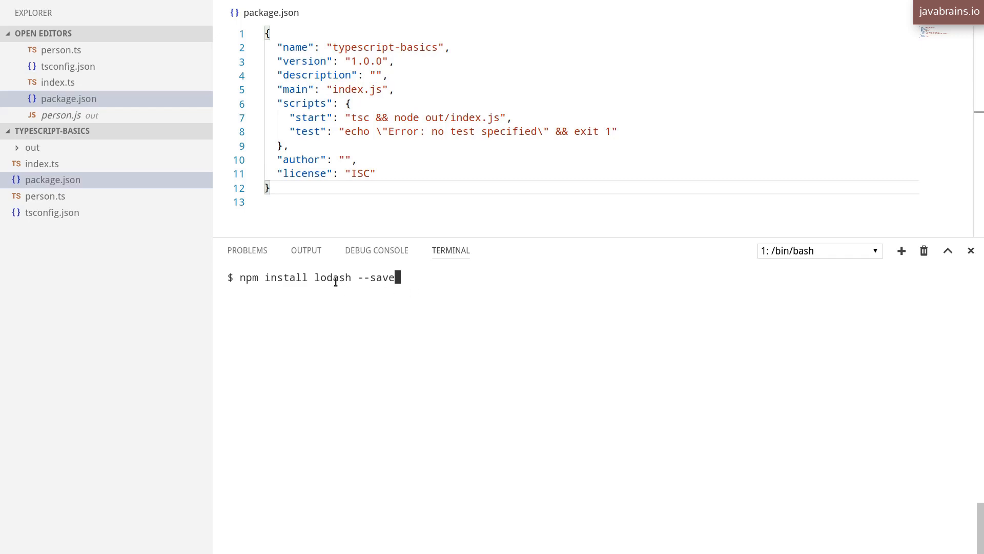
double_click(332, 277)
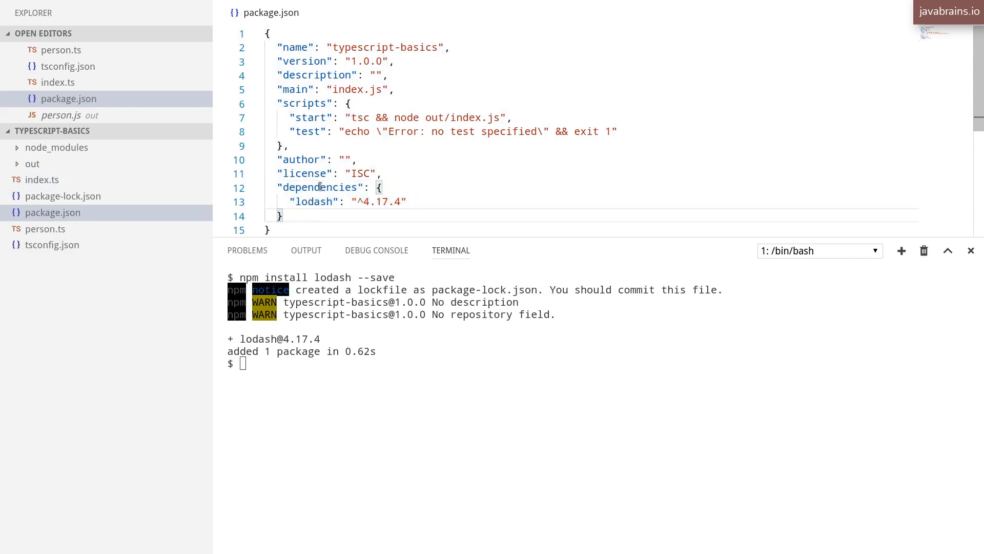
mouse_move(353, 201)
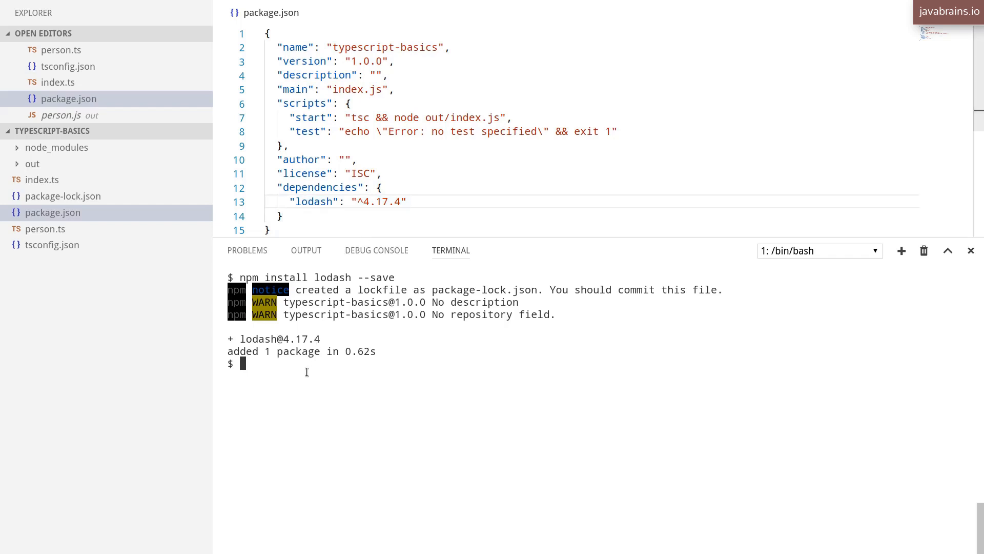
click(56, 148)
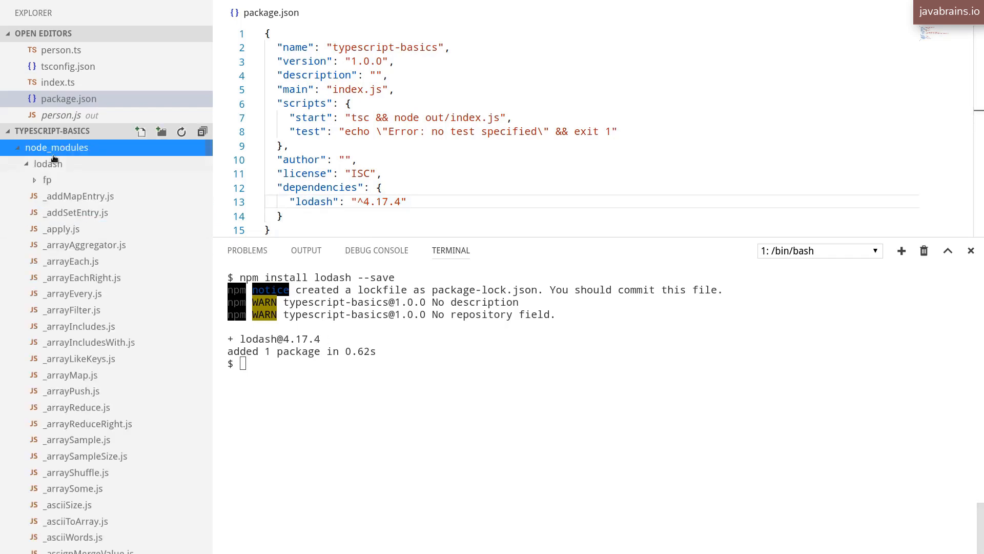
click(47, 163)
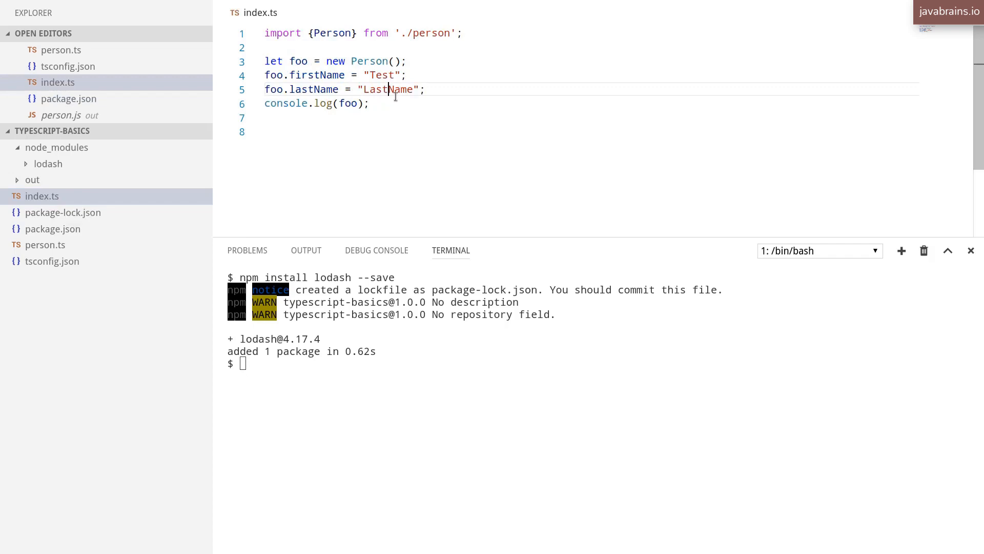
- Declare 'var array = [1, 2, 3, 4, 5];' in index.ts and save the file
text(var ar)
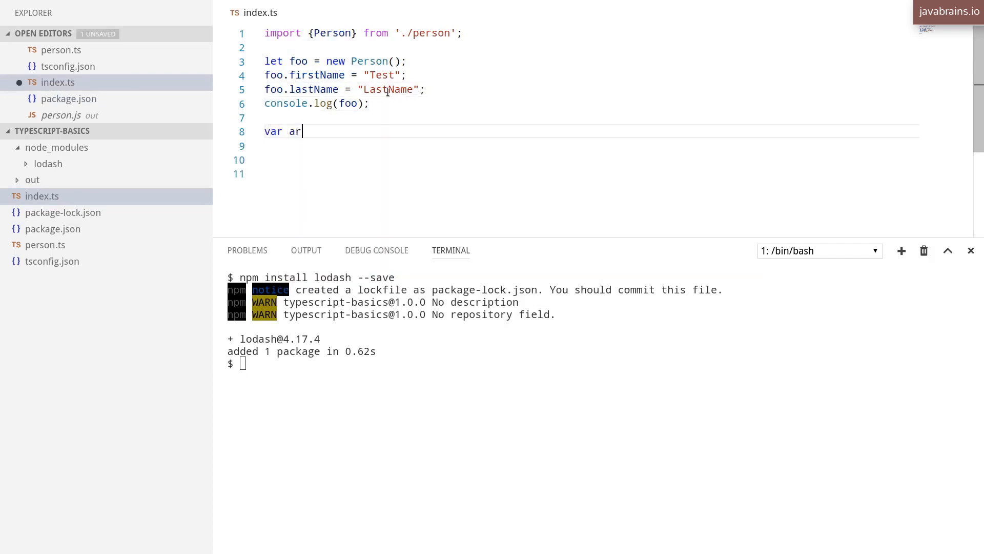
text(ray = [])
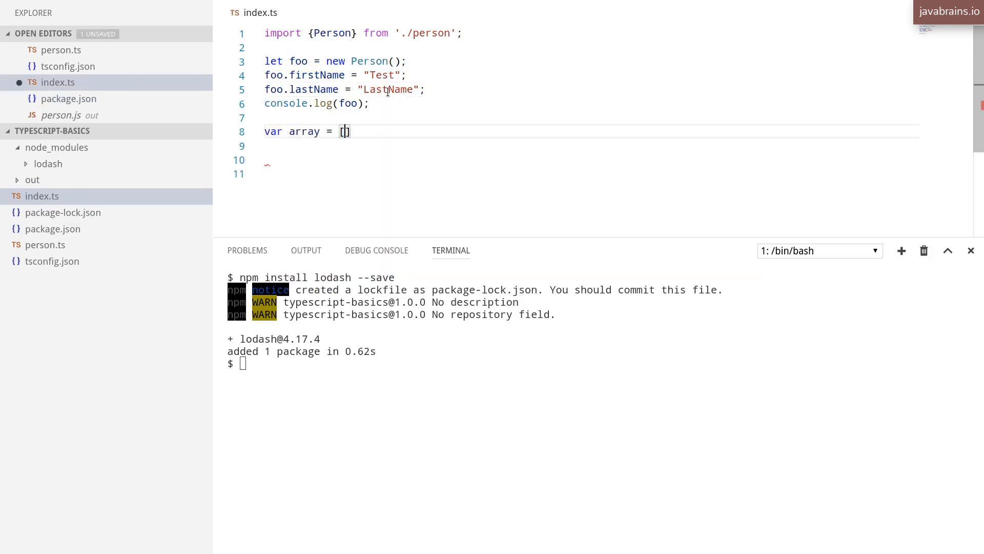
text(1, 2, 3, 4, 5)
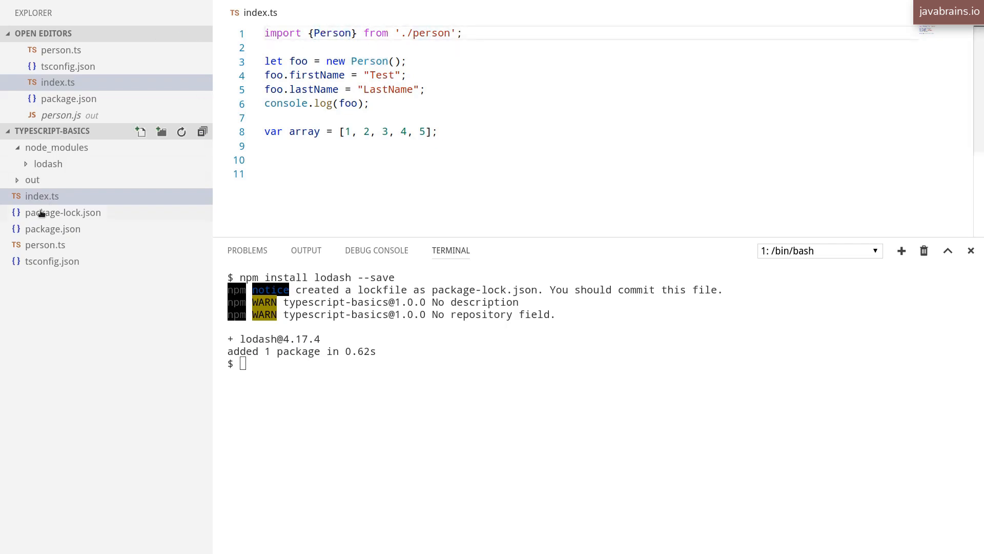
click(45, 245)
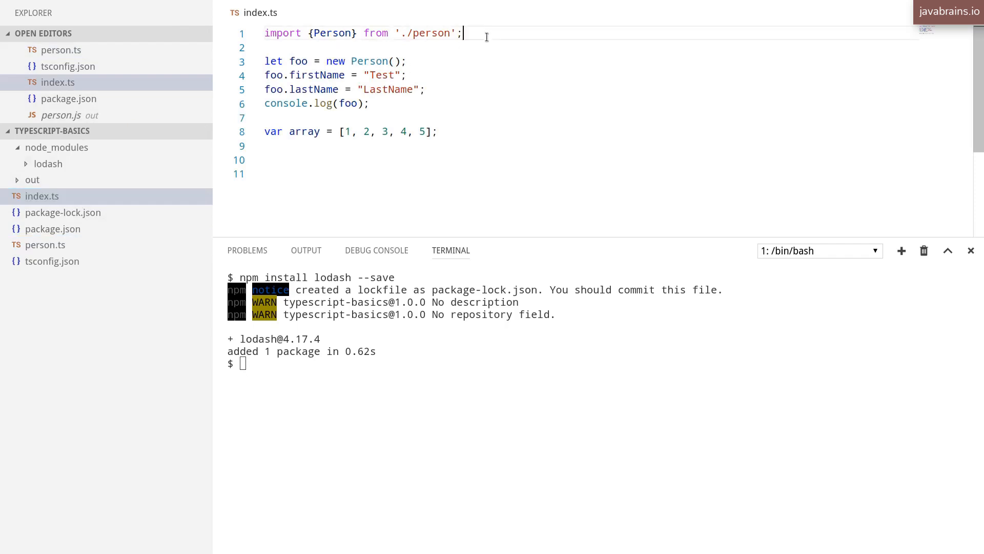
- Add an "import * from 'lodash'" line beneath the Person import in index.ts
text(import * frionm)
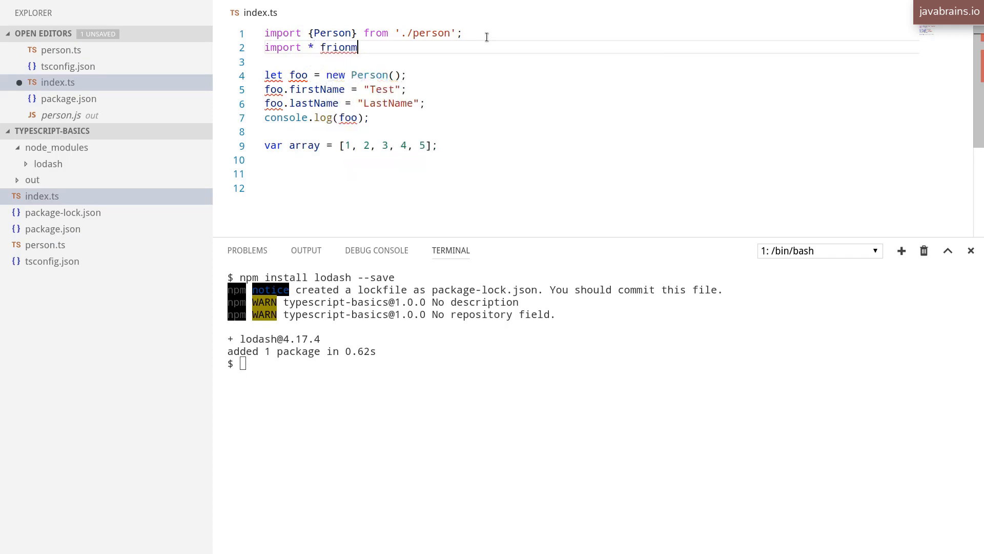
text(from)
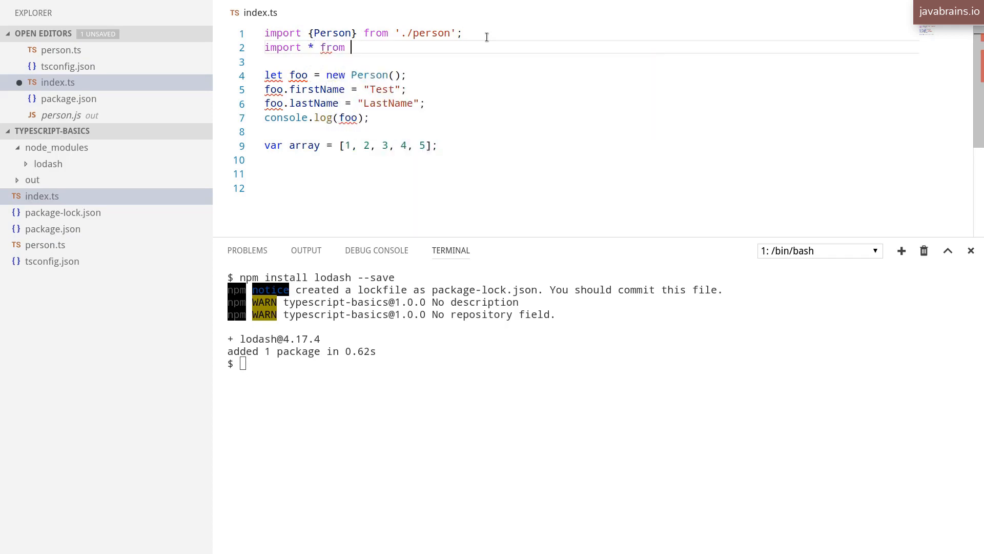
text('lodash';)
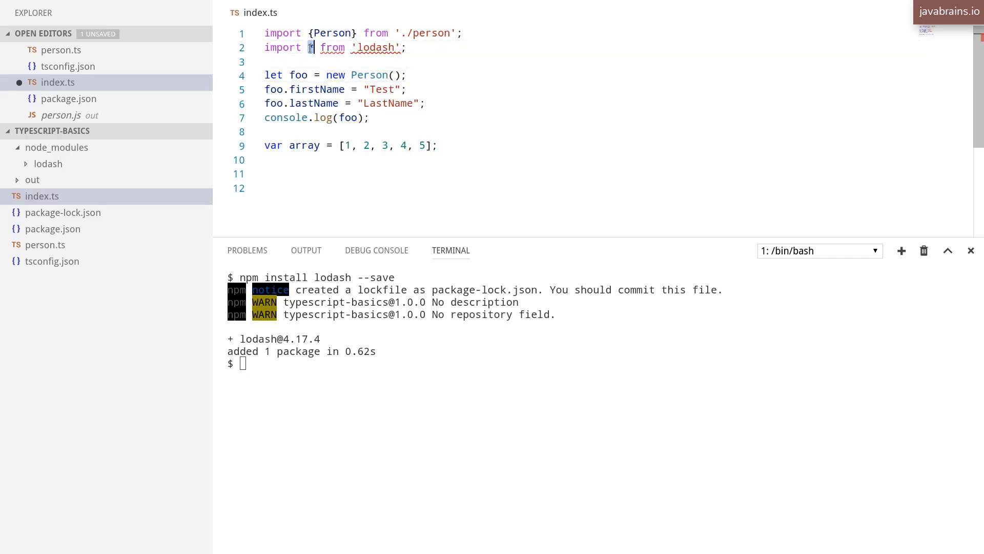
text(*)
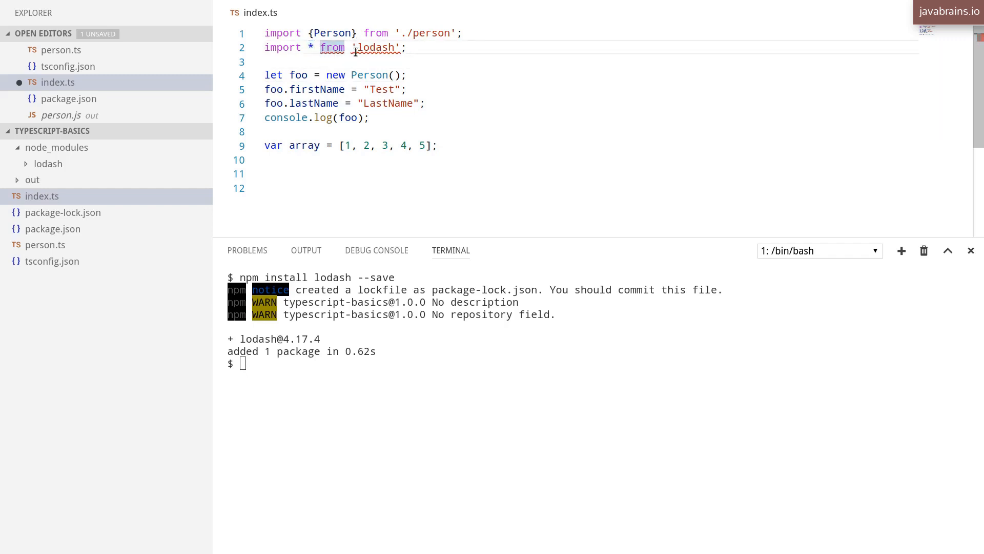
double_click(375, 47)
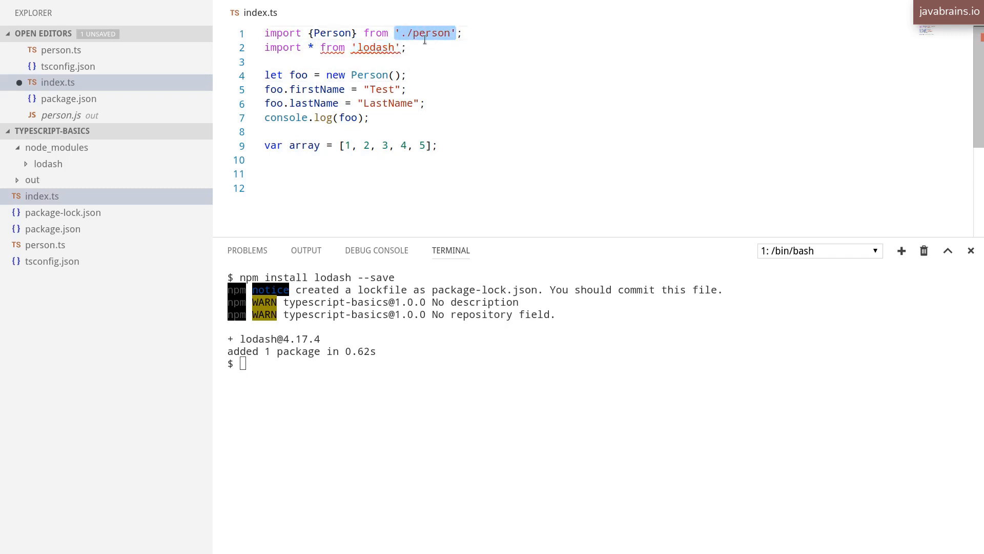
double_click(373, 47)
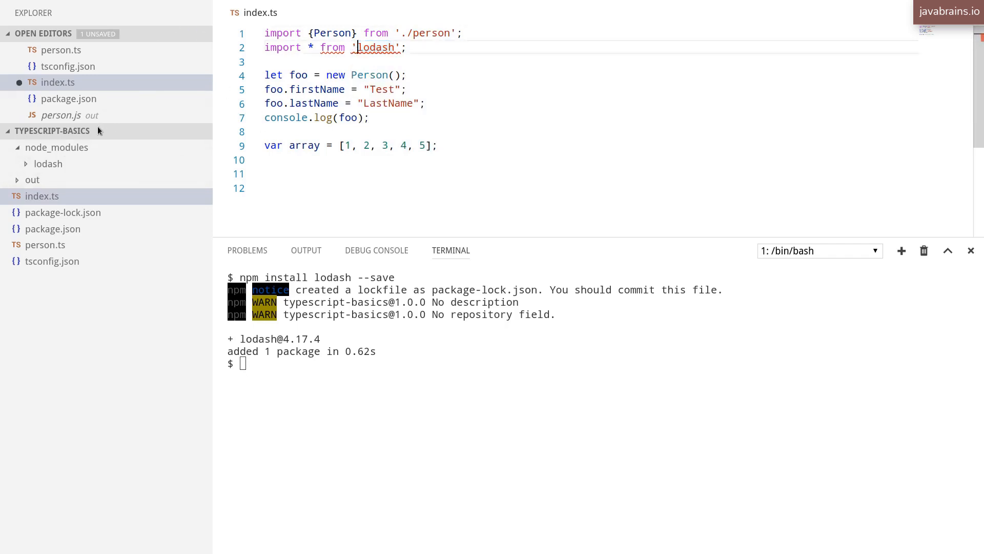
click(48, 164)
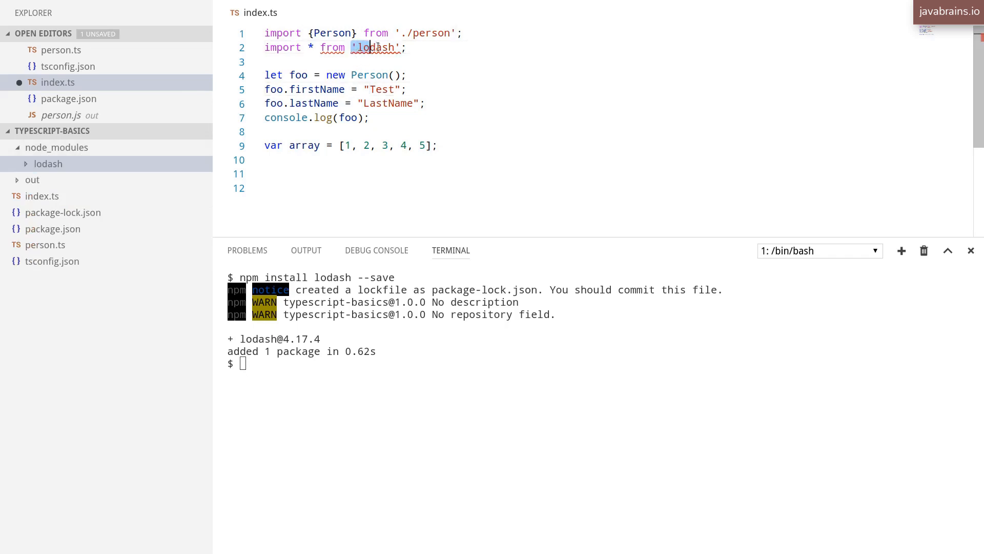
double_click(375, 48)
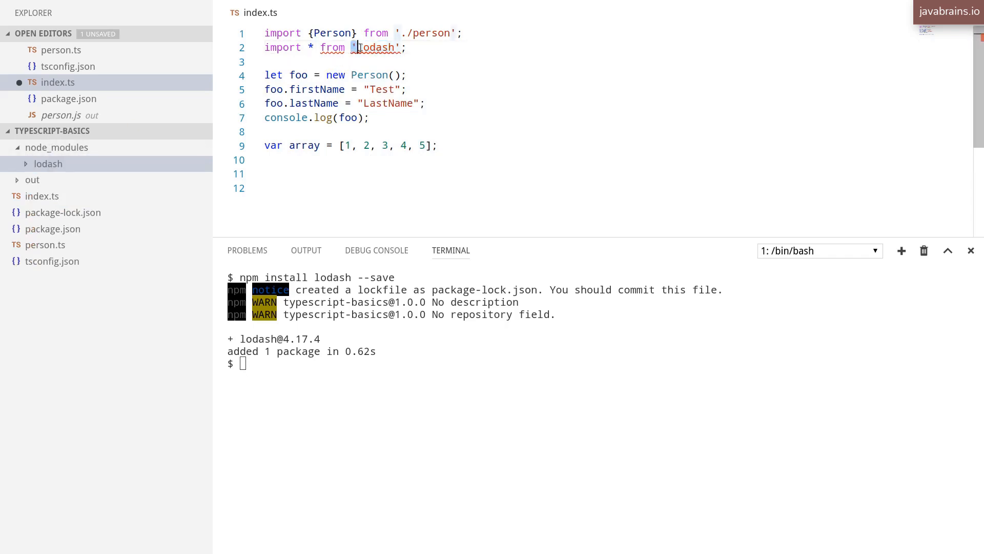
double_click(375, 47)
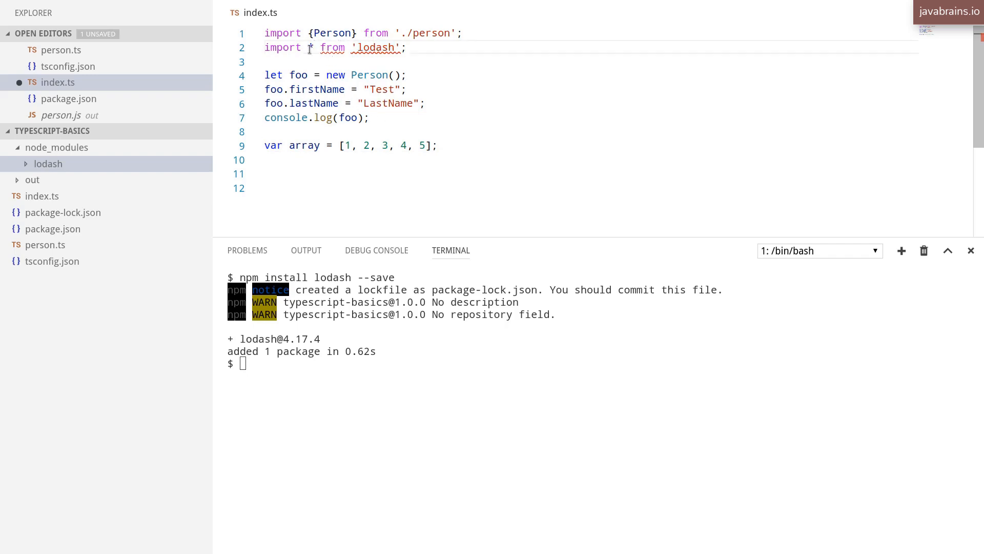
text(*)
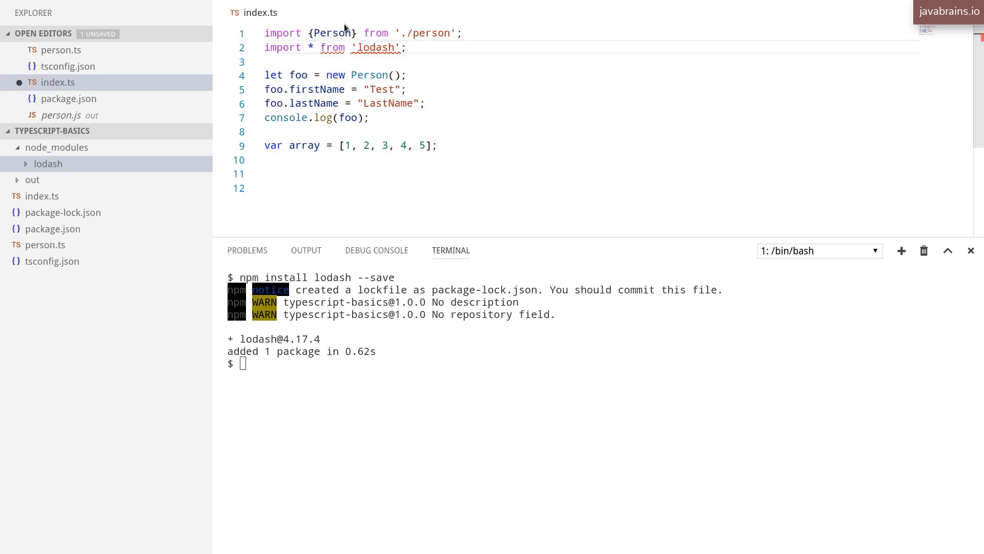
- Change line 2 to "import * as _ from 'lodash'", trying foo first
text(as _)
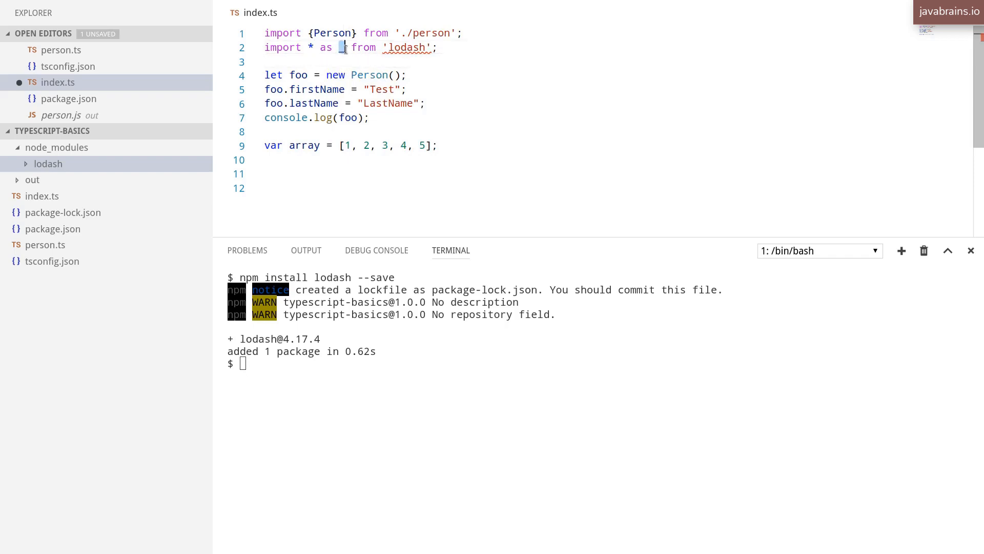
text(foo)
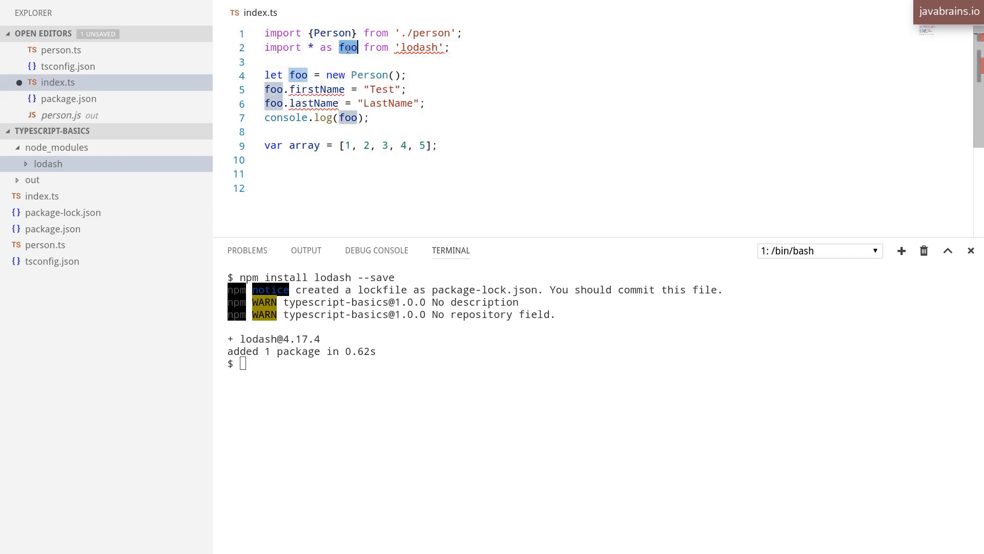
text(_)
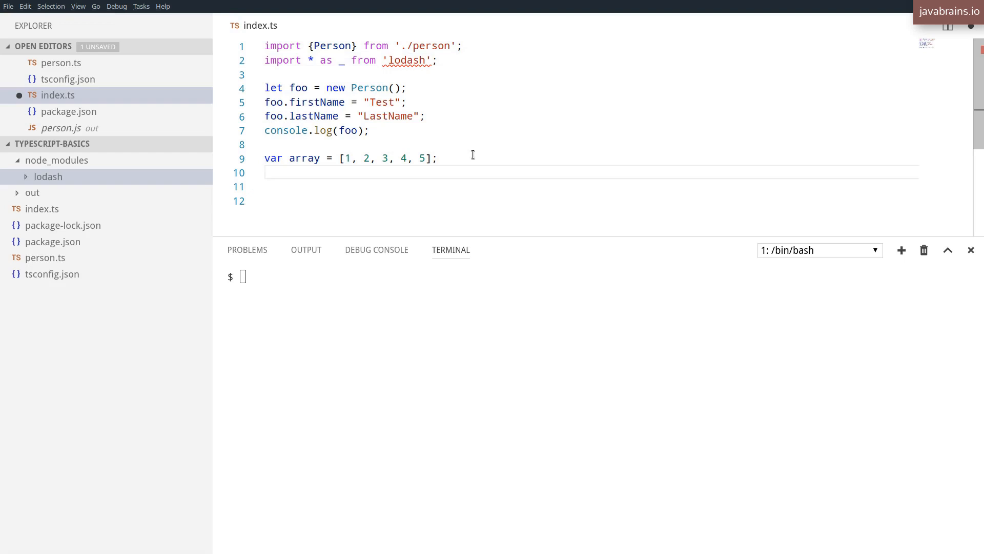
- Type '_.reverse(array)' below the array, then delete the reverse call, leaving '_.'
text(_)
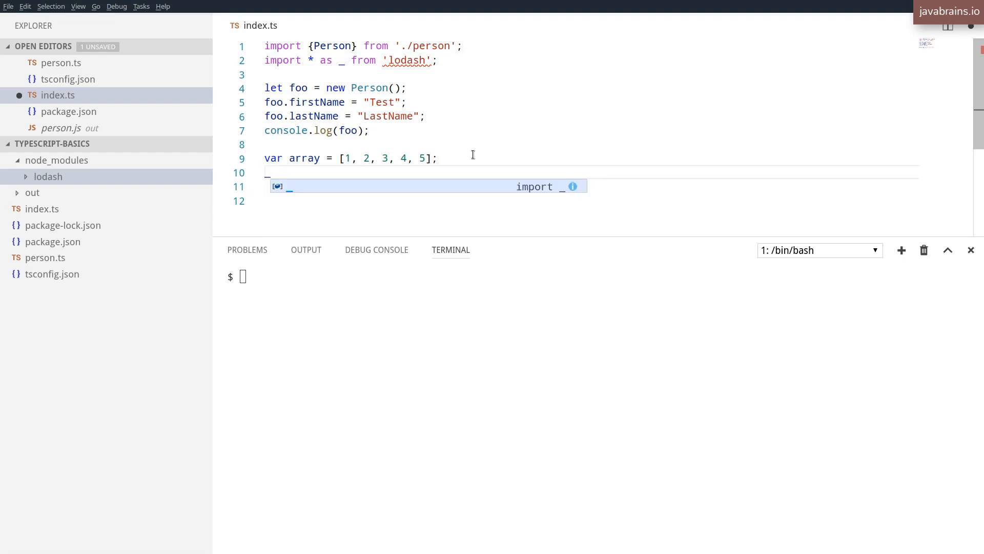
text(.reve)
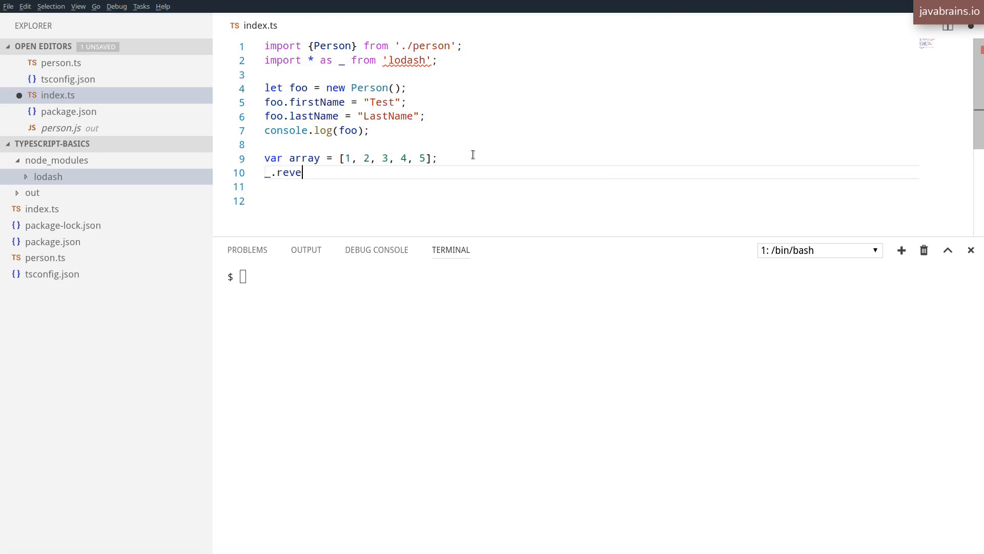
text(rse()a)
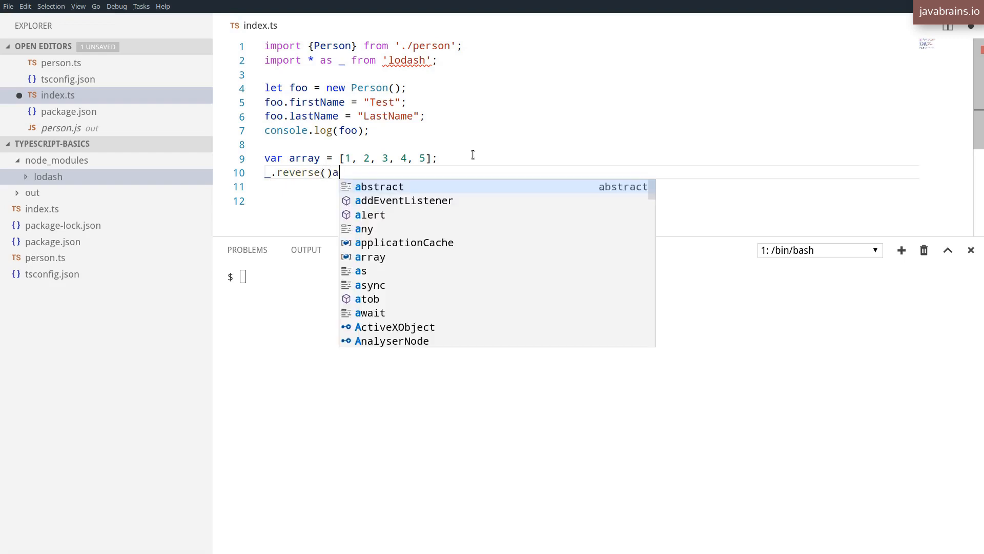
text(rray)
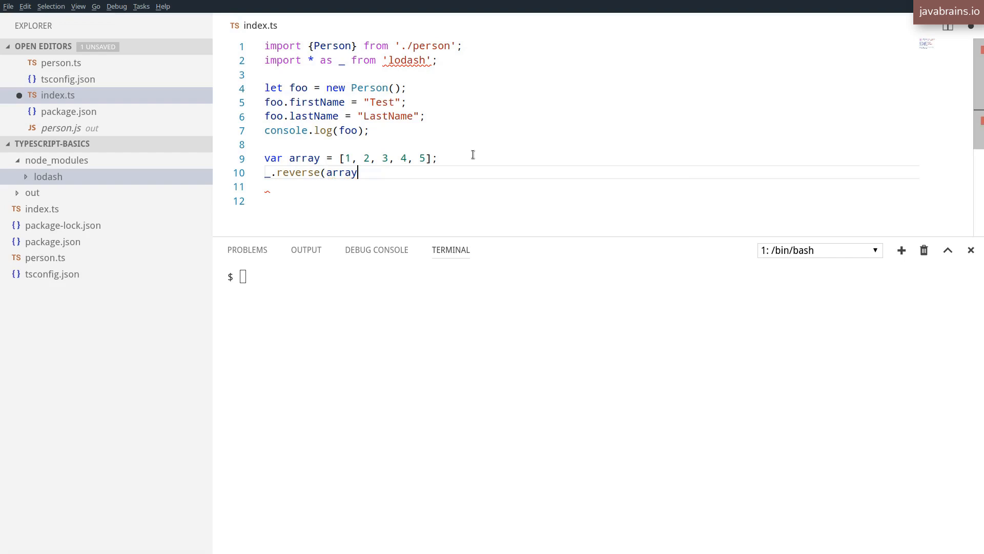
text())
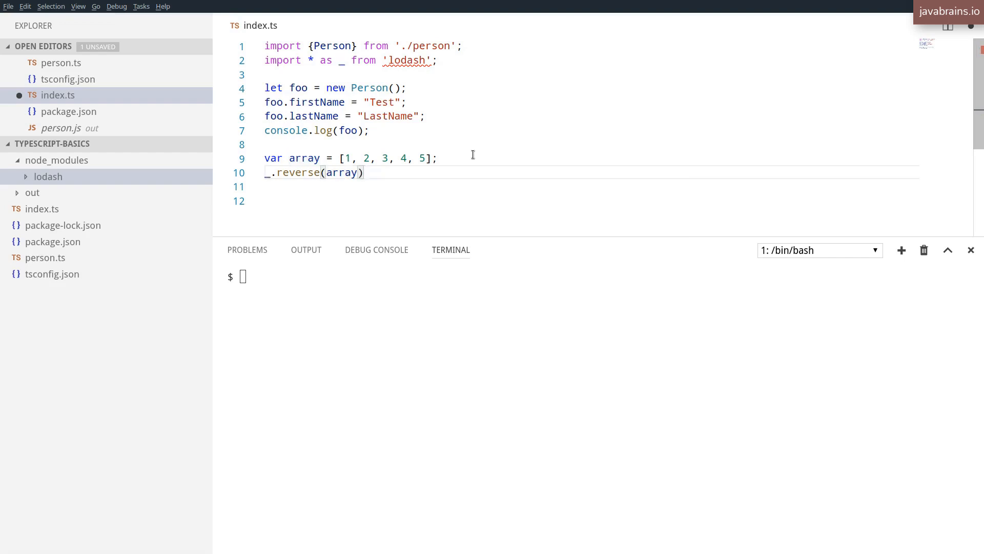
double_click(298, 173)
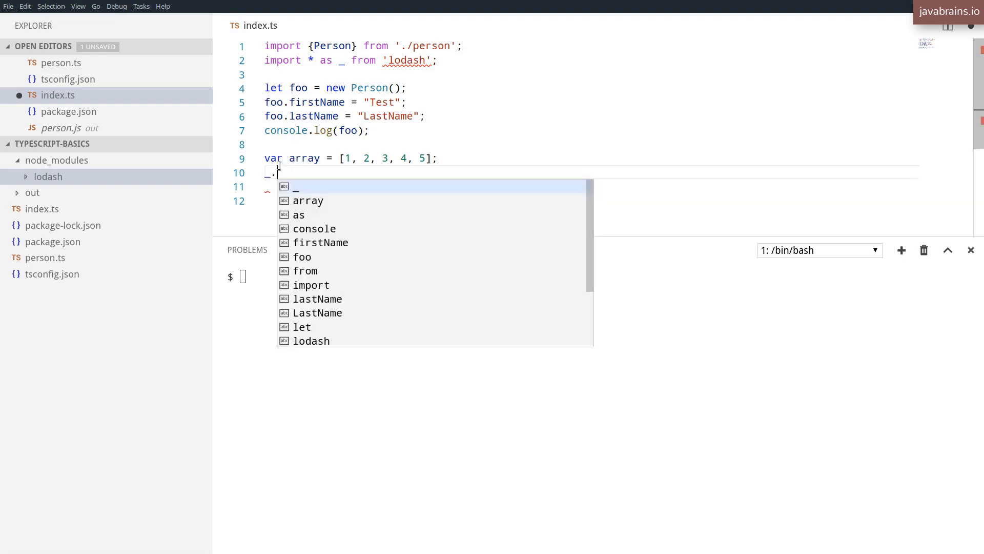
mouse_move(339, 211)
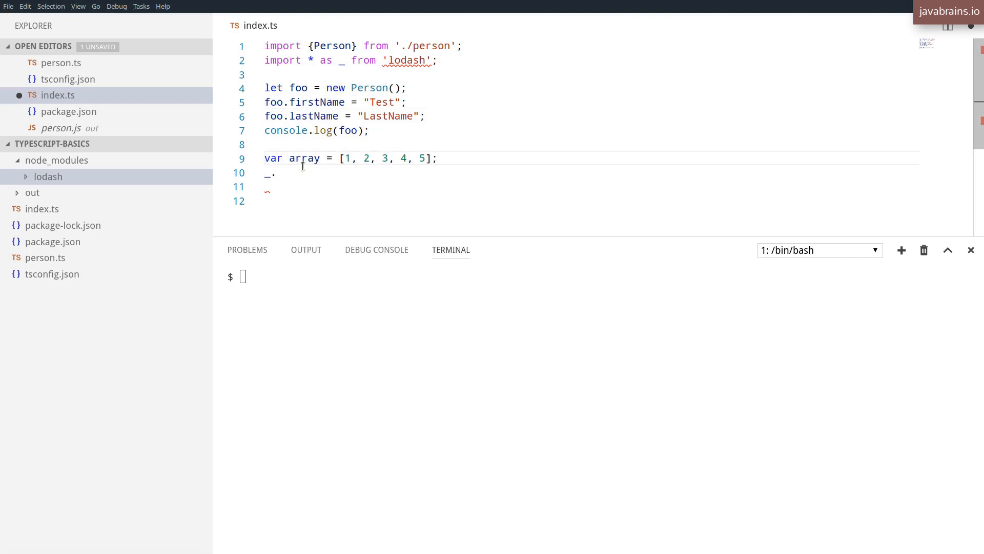
mouse_move(481, 162)
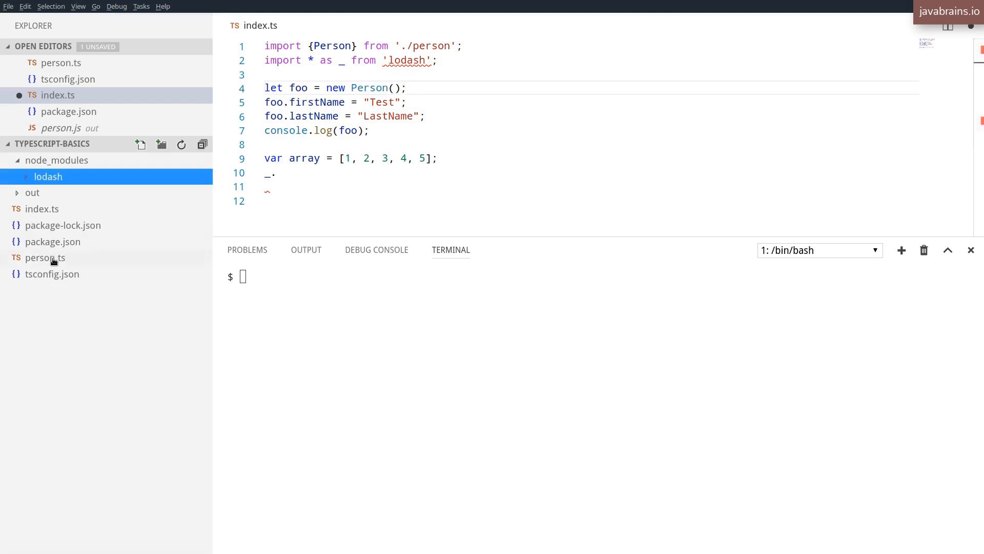
- Look at the Person class in person.ts, then return to index.ts and type 'foo.'
click(44, 258)
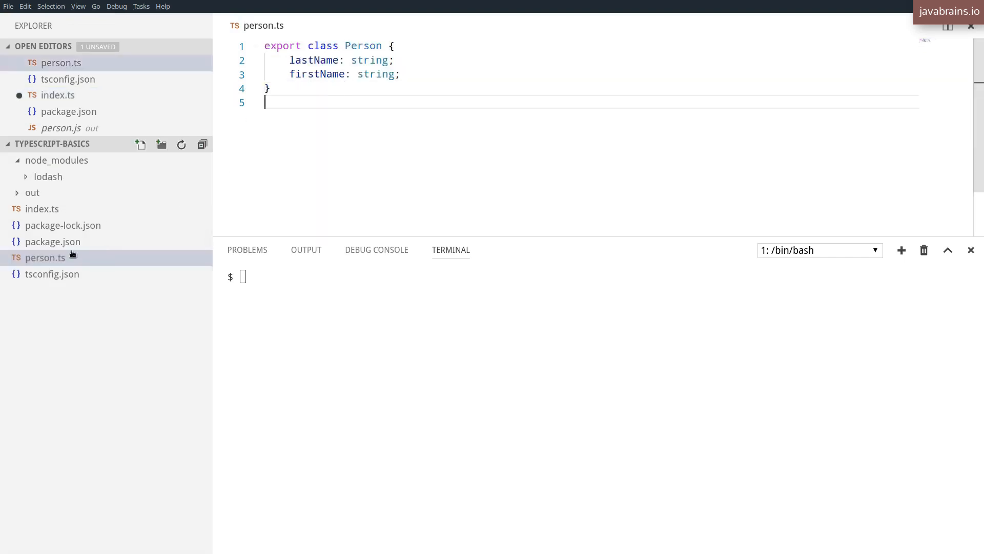
click(58, 95)
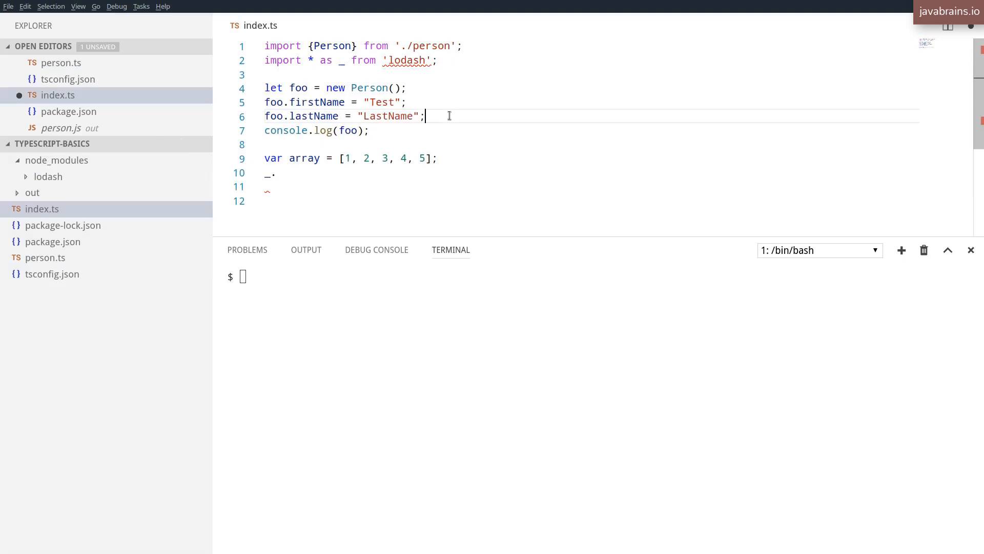
text(foo.)
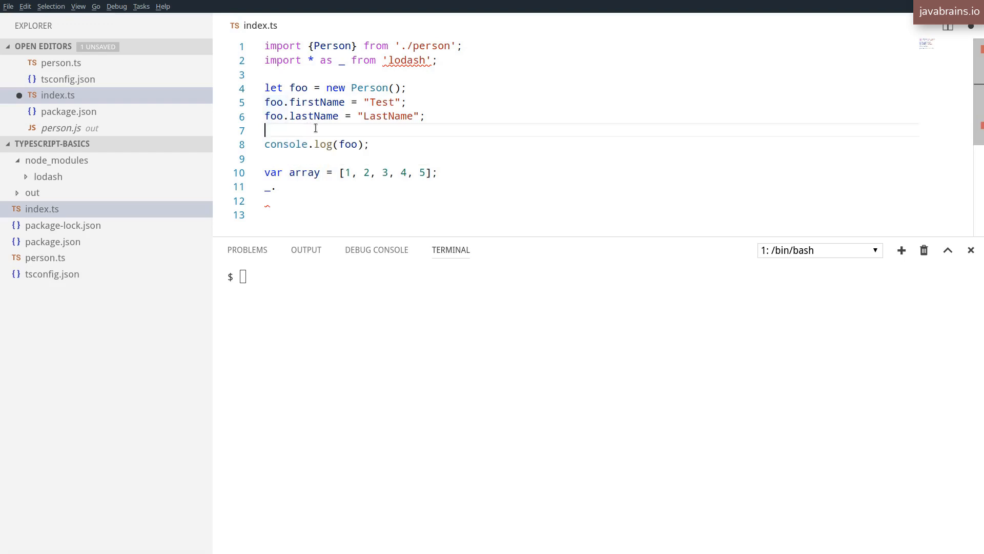
- Browse the installed lodash package files under node_modules, then return to index.ts
click(61, 62)
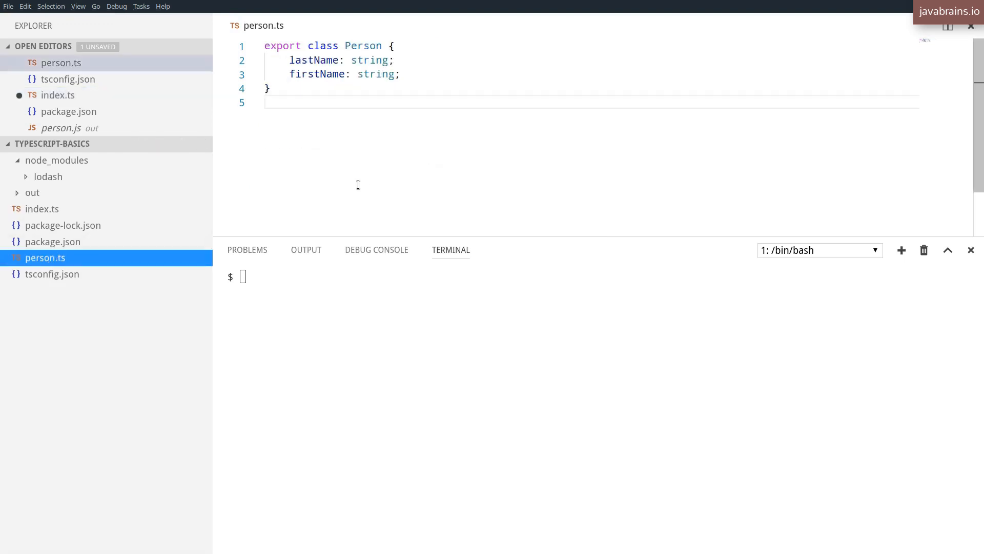
click(47, 176)
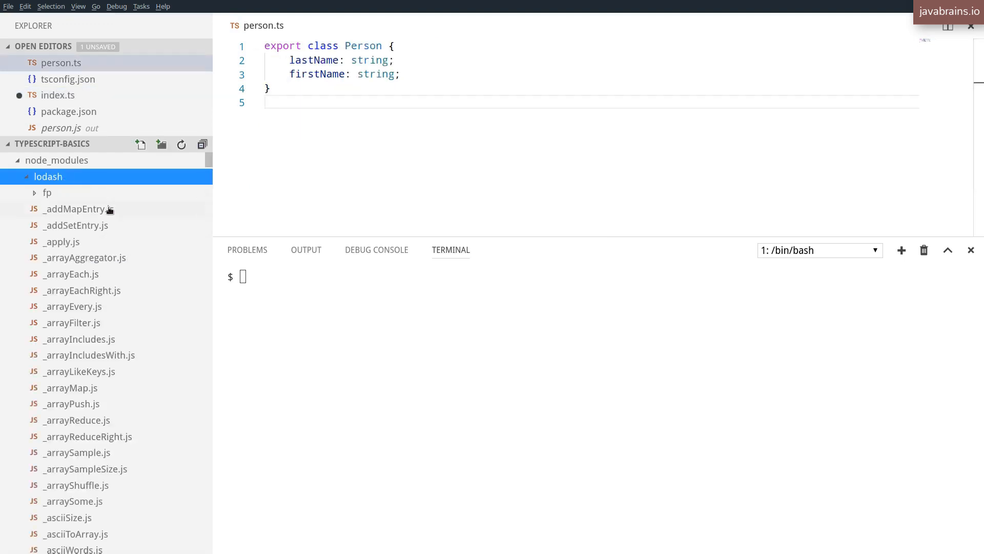
scroll(down, 3)
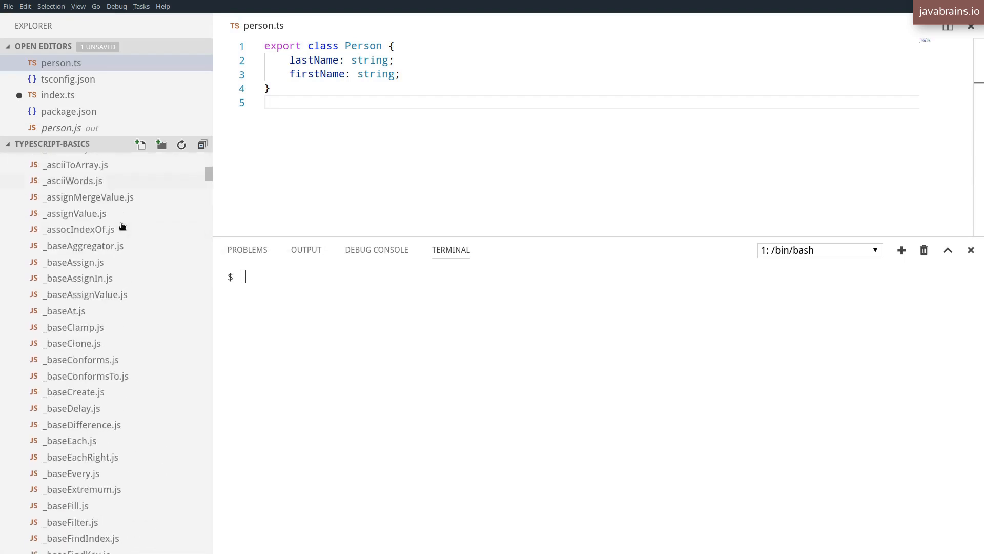
scroll(down, 3)
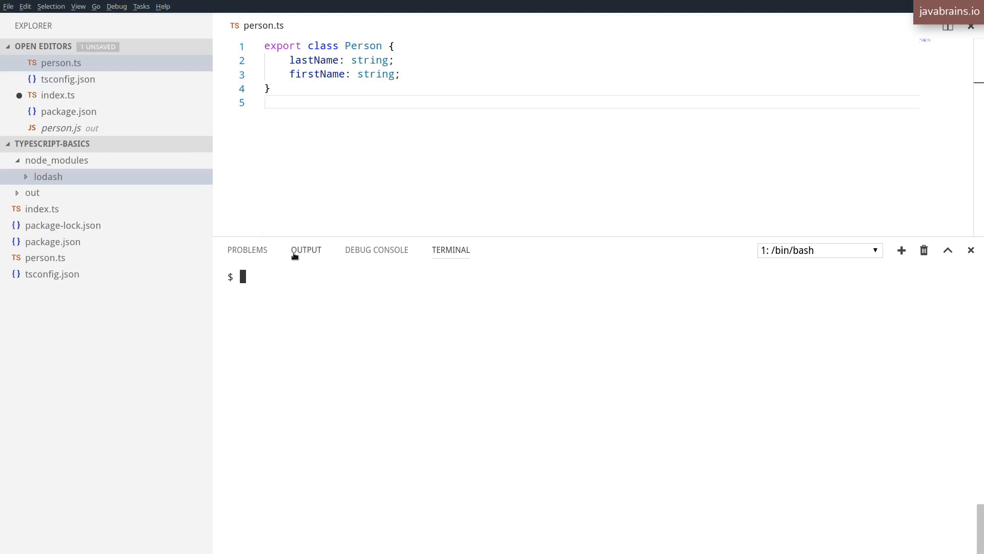
mouse_move(306, 249)
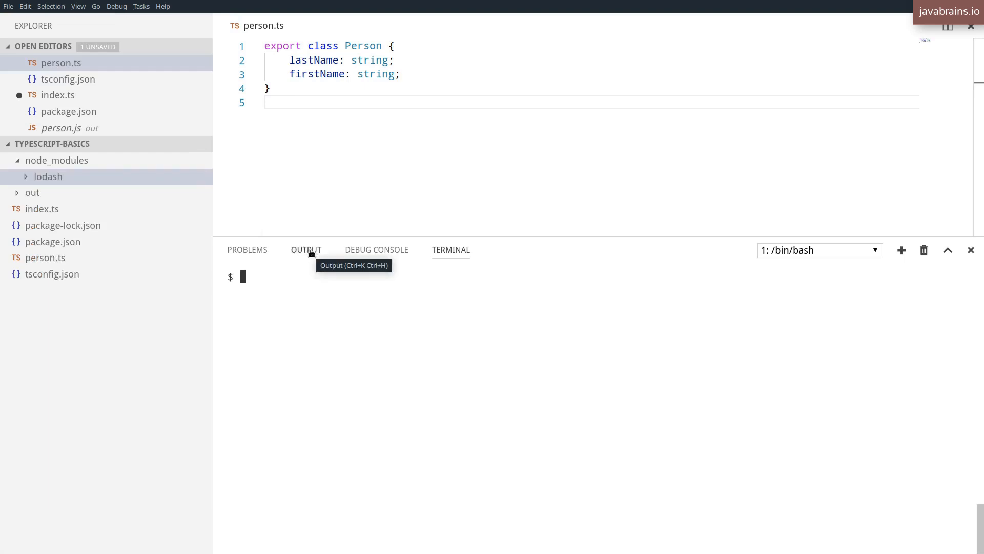
mouse_move(160, 184)
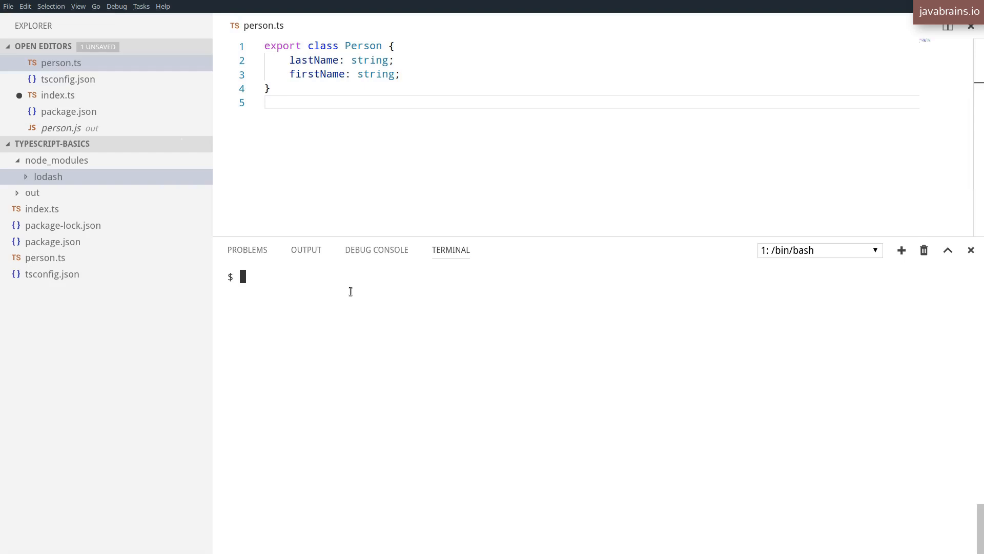
mouse_move(106, 99)
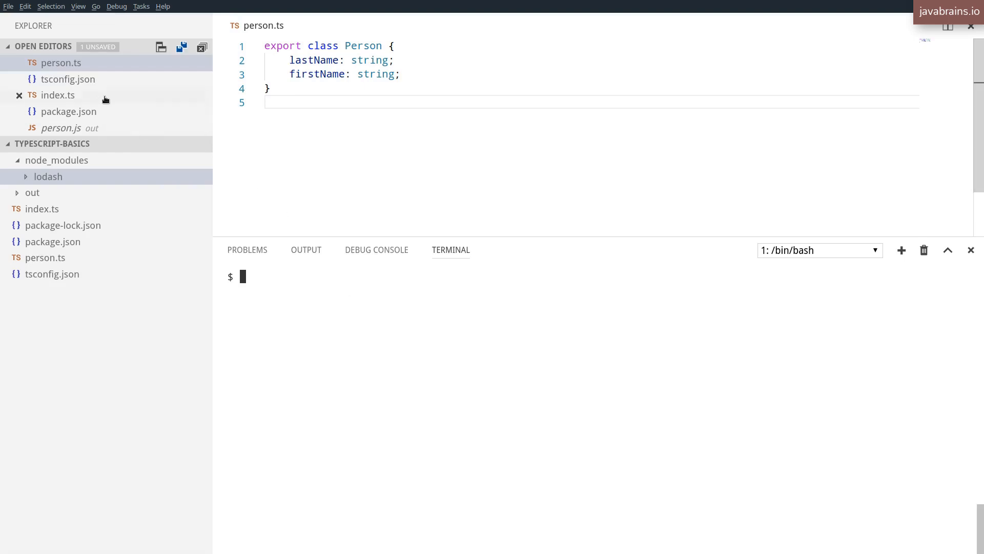
click(58, 95)
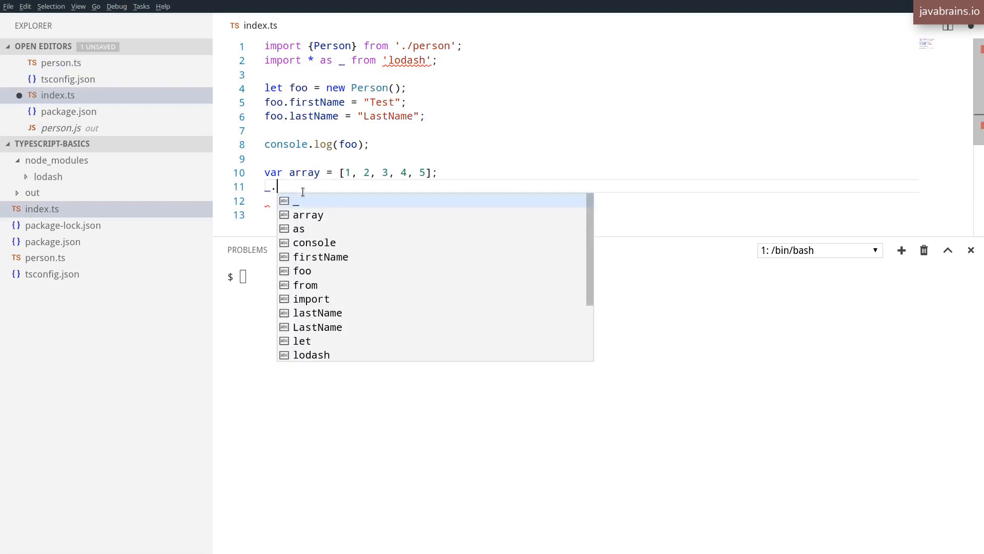
- Dismiss suggestions, re-enter the _ alias in the lodash import, and open the lodash folder
key(Escape)
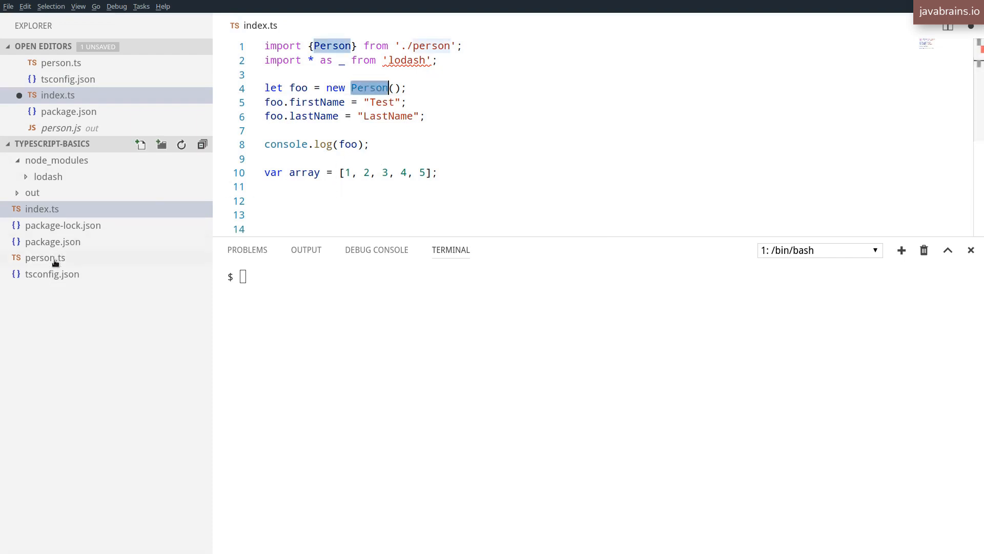
click(45, 257)
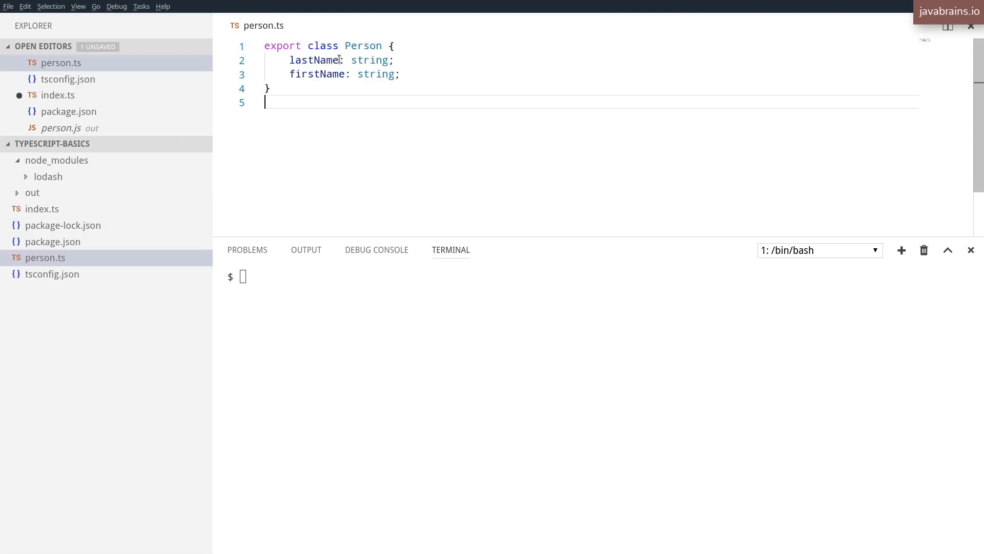
click(58, 95)
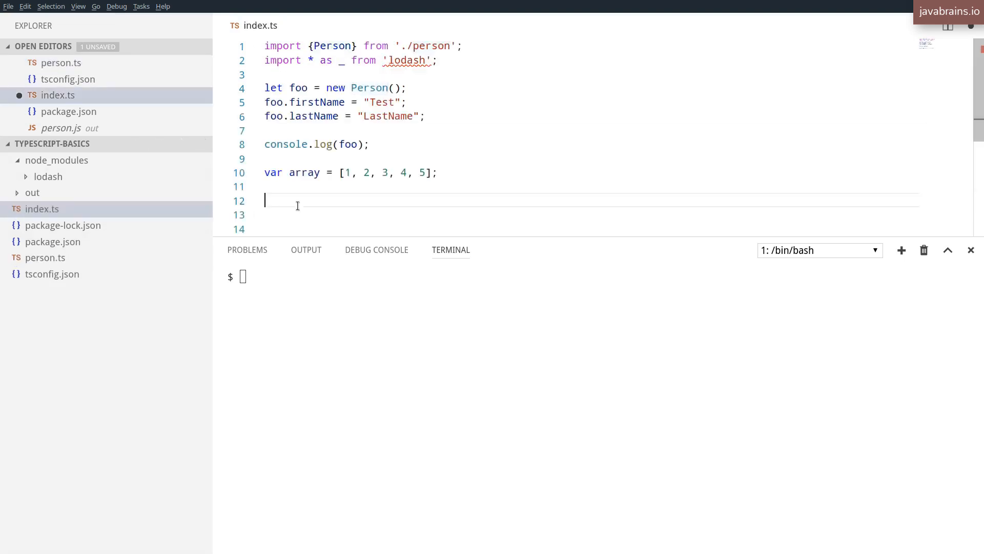
double_click(340, 61)
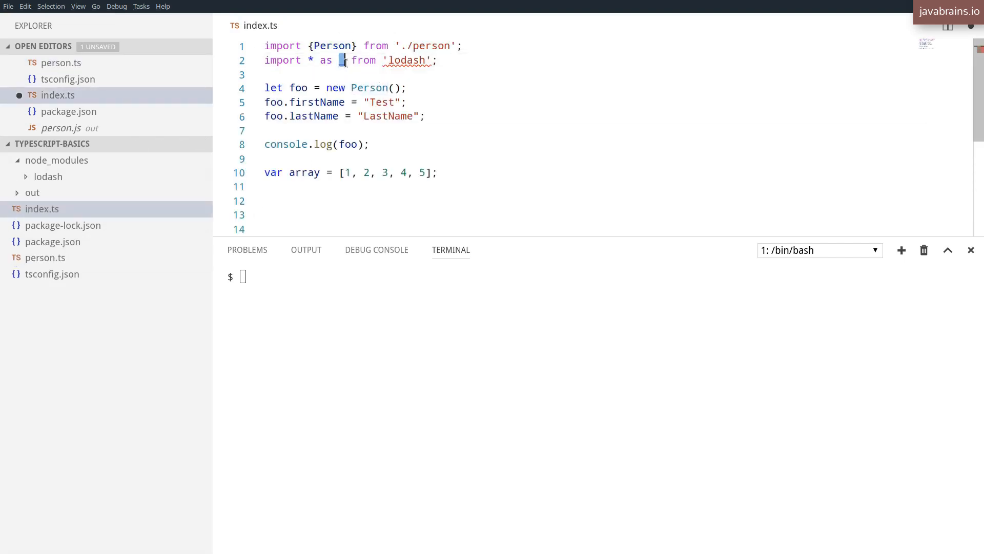
text(_)
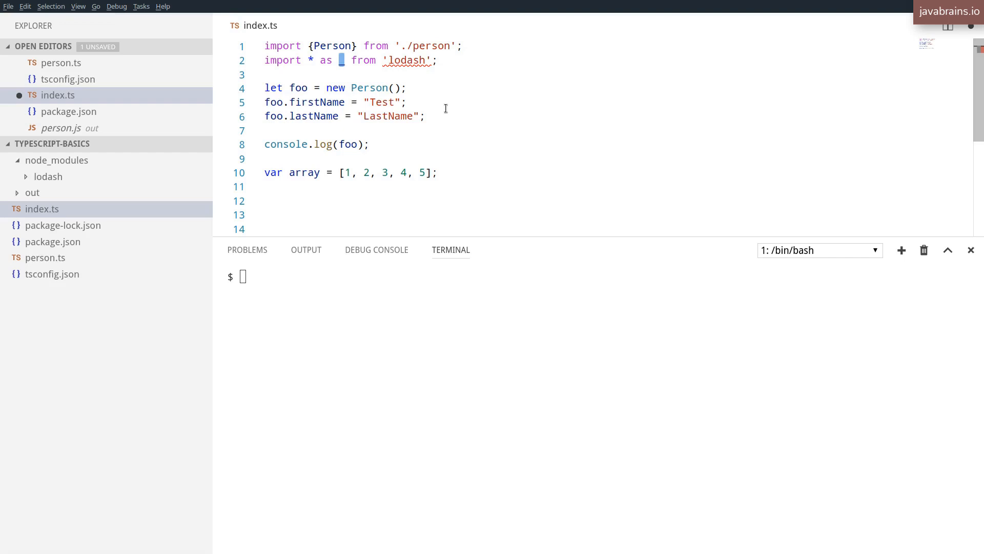
mouse_move(67, 178)
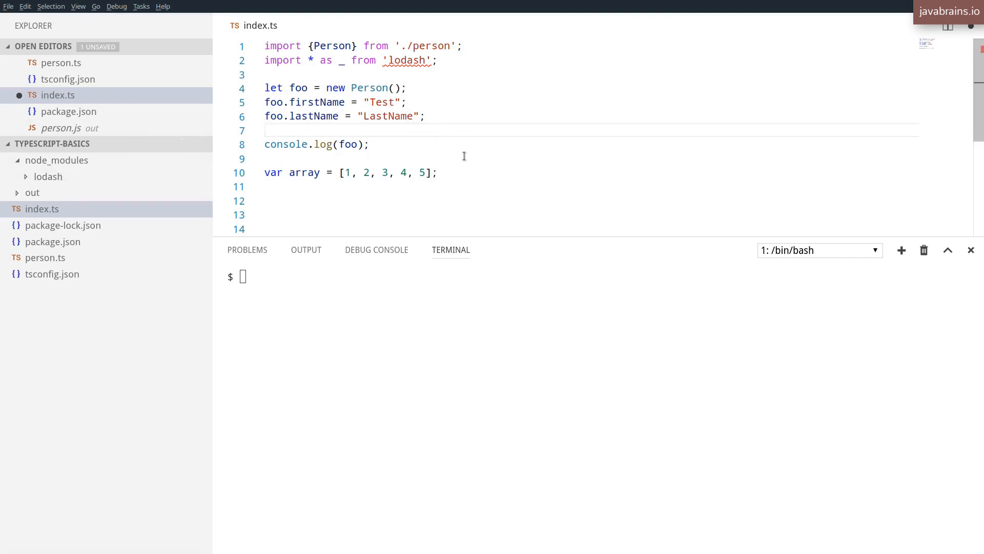
mouse_move(480, 148)
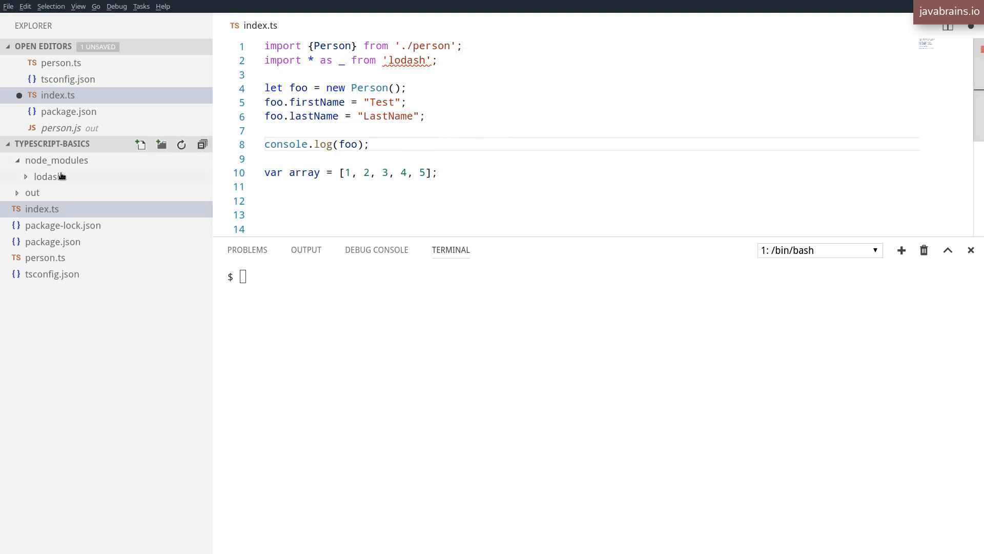
click(369, 143)
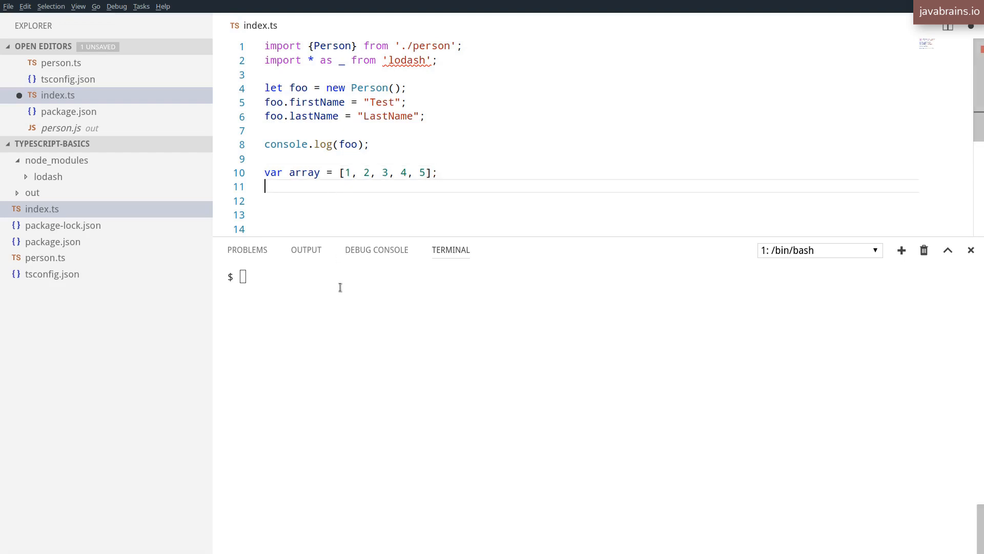
- Type 'npm install lodash-ts' in the terminal, then erase the package name
text(npm install lod)
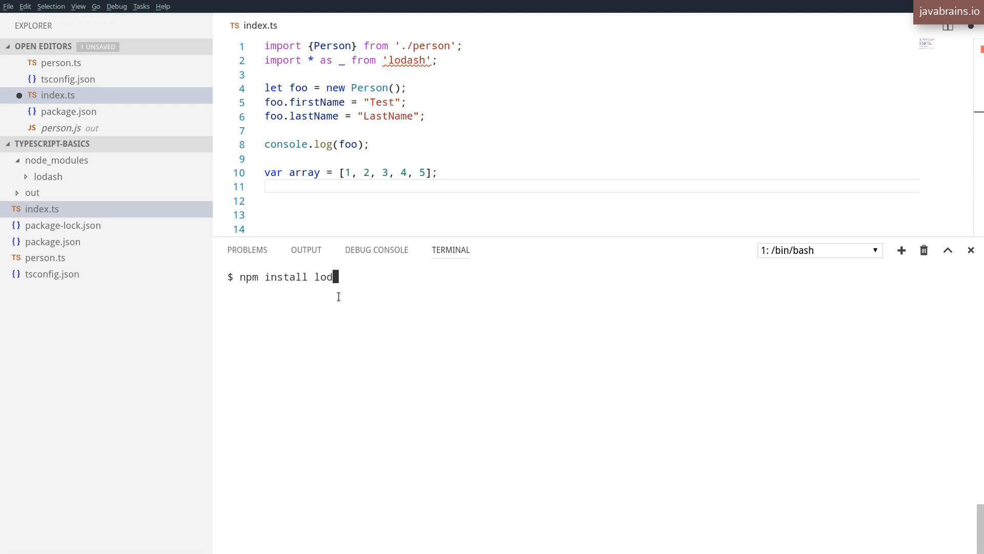
text(ash-ts)
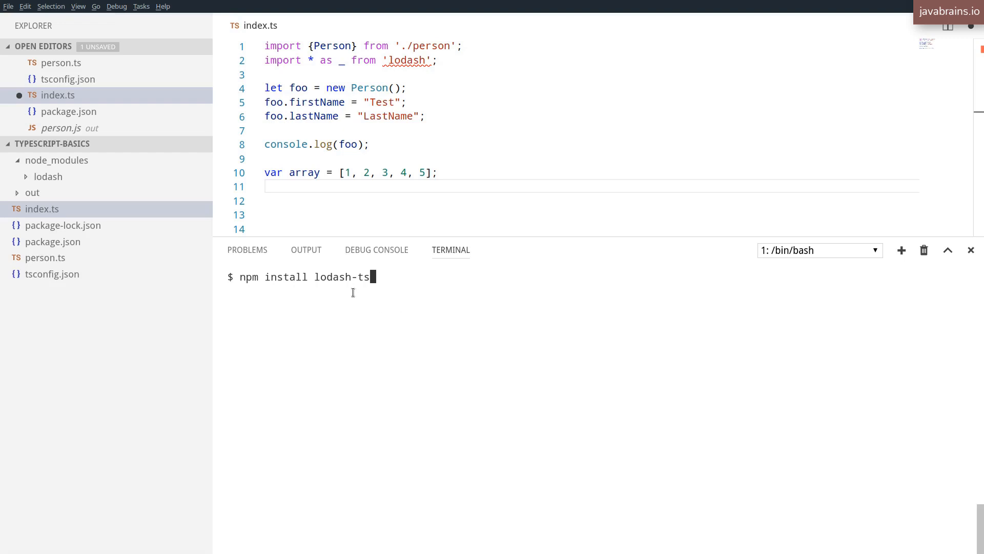
click(48, 176)
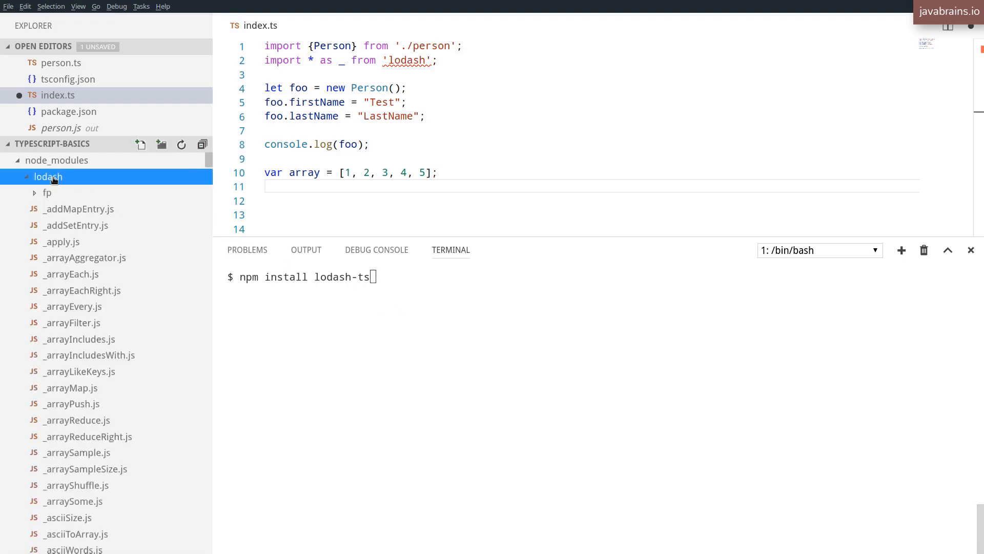
click(48, 177)
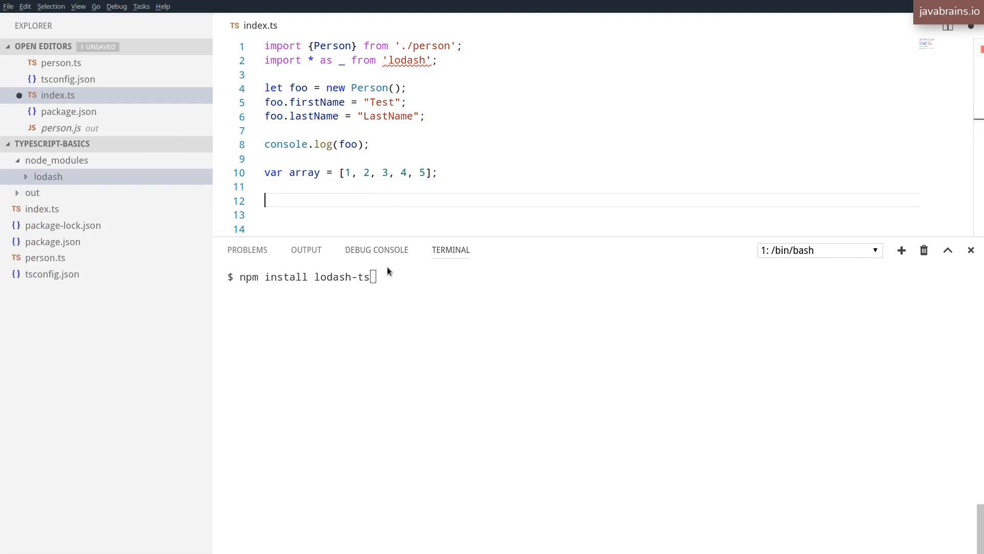
key(BackSpace)
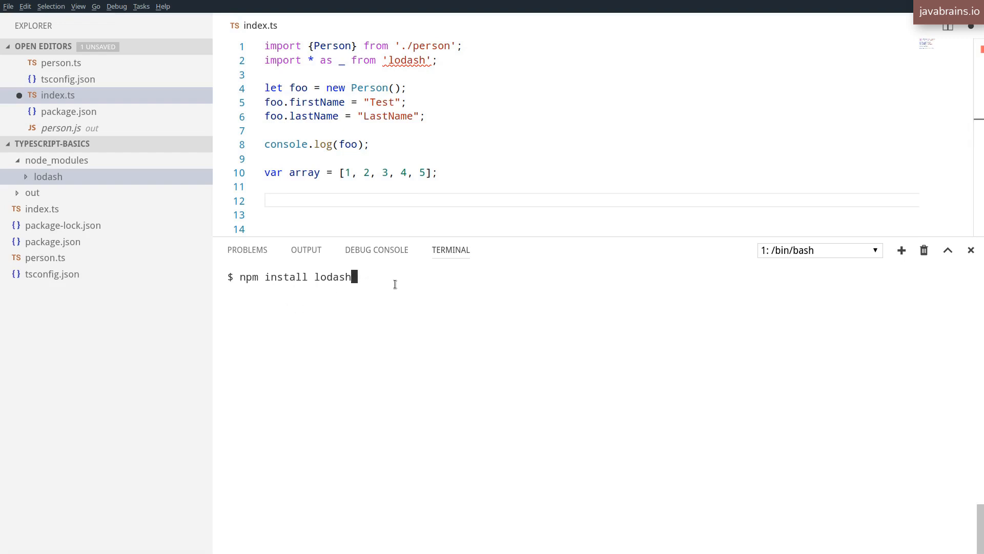
mouse_move(407, 270)
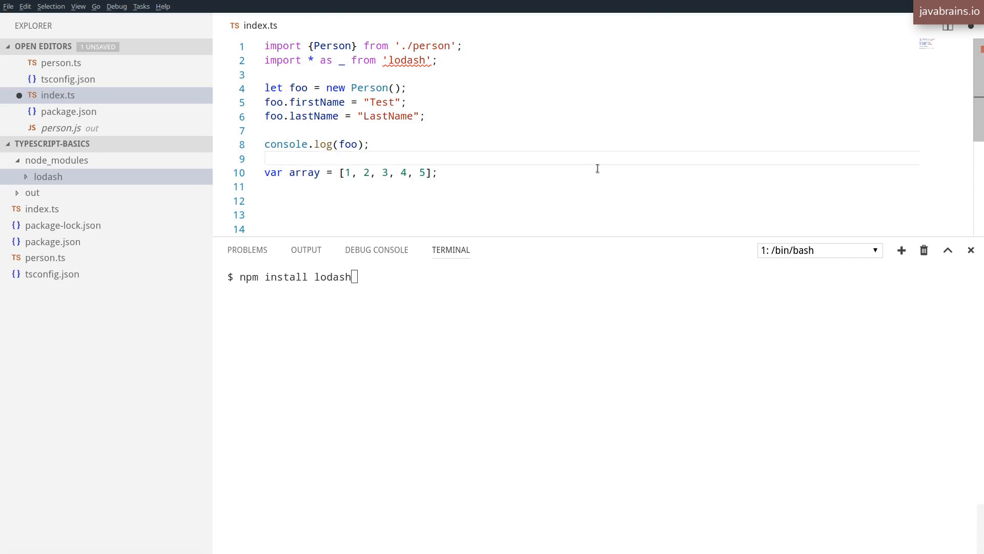
mouse_move(492, 76)
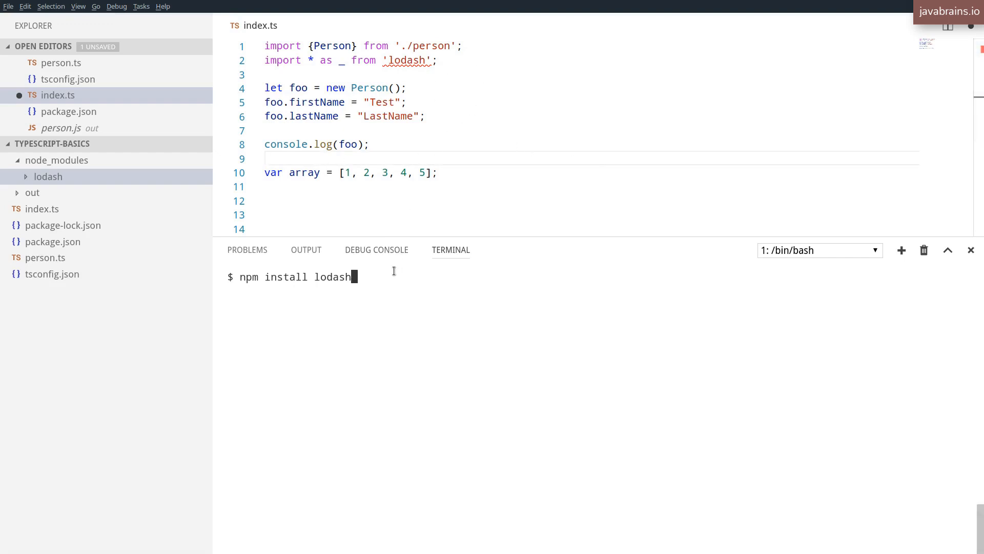
double_click(333, 276)
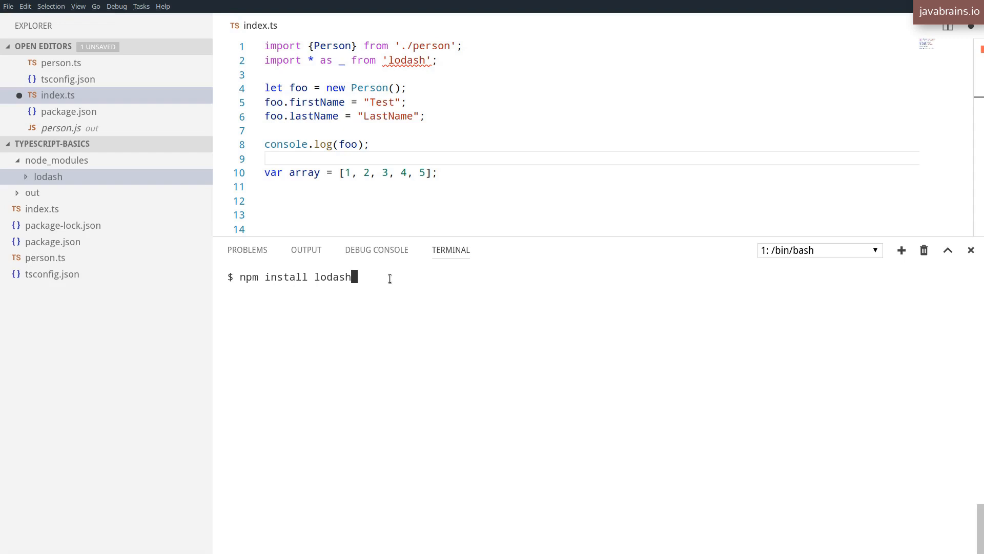
mouse_move(392, 276)
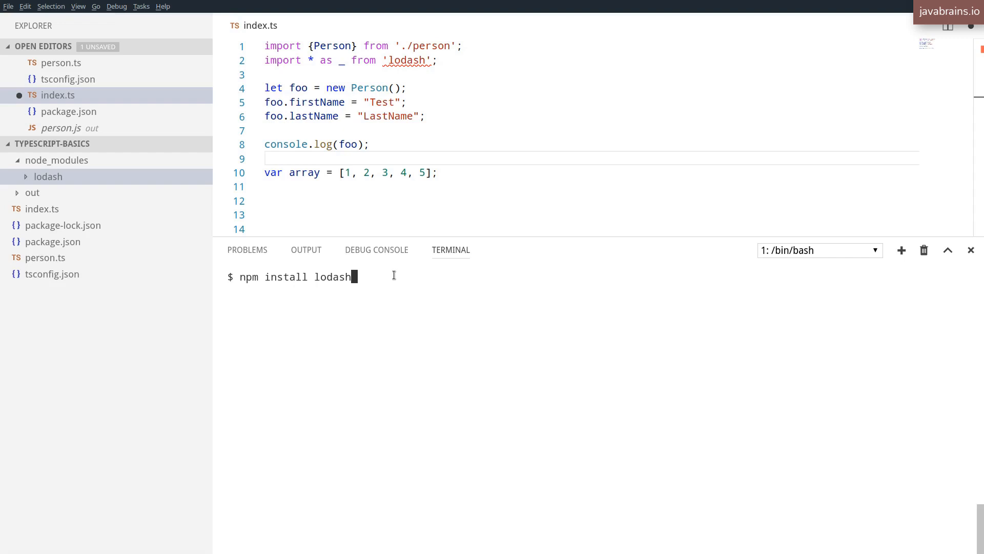
key(Backspace)
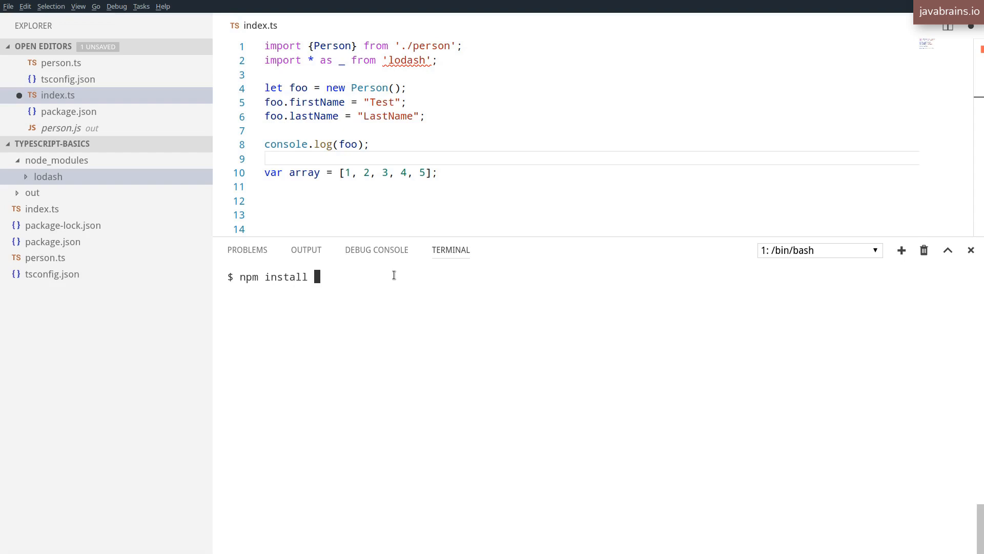
mouse_move(403, 302)
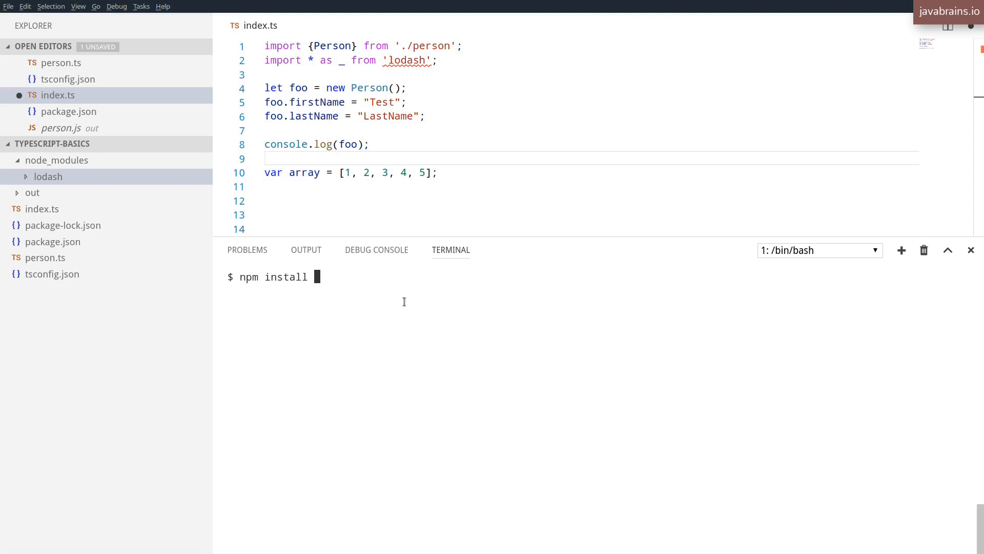
mouse_move(347, 303)
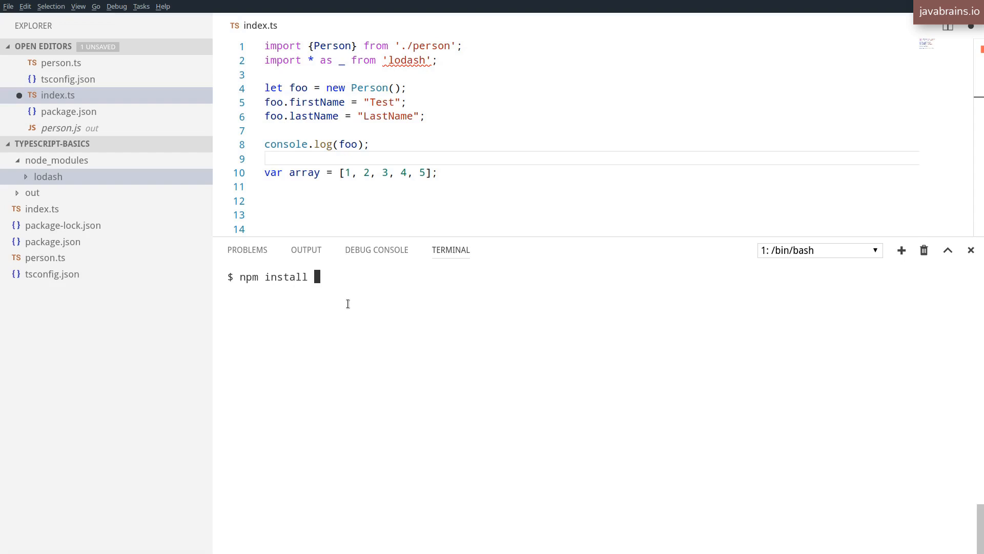
- Type a mistaken lodash definitions package name and select it for replacement
text(lodash-type-)
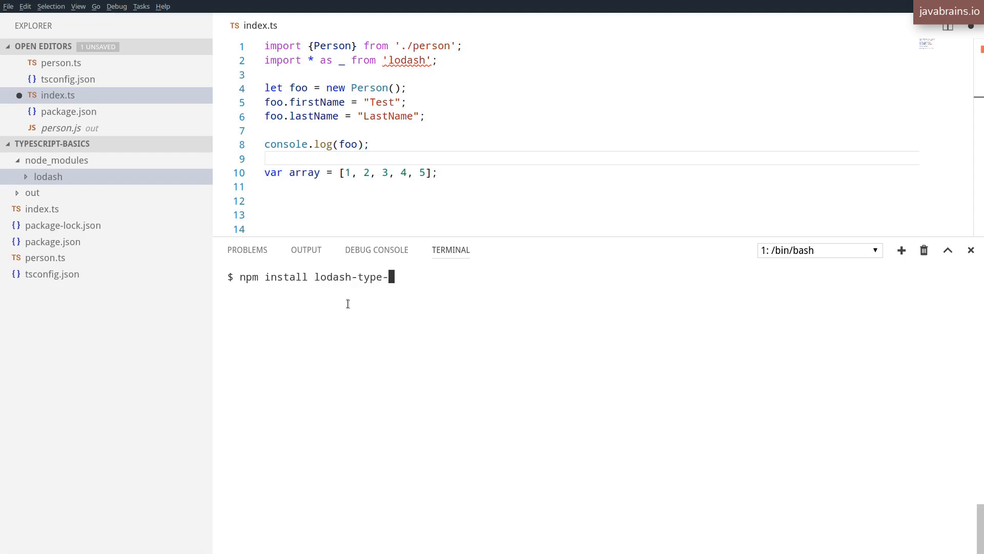
text(definitoj)
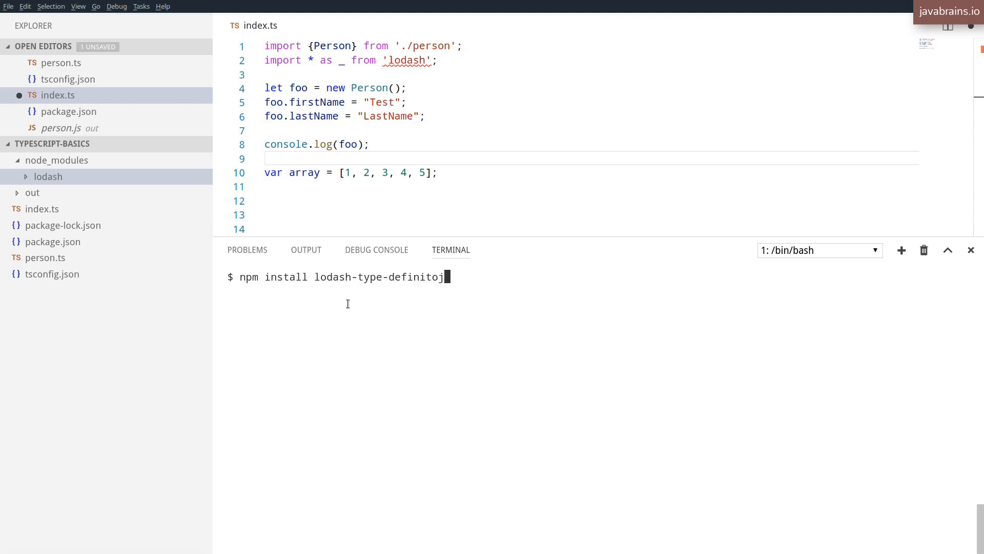
key(Backspace)
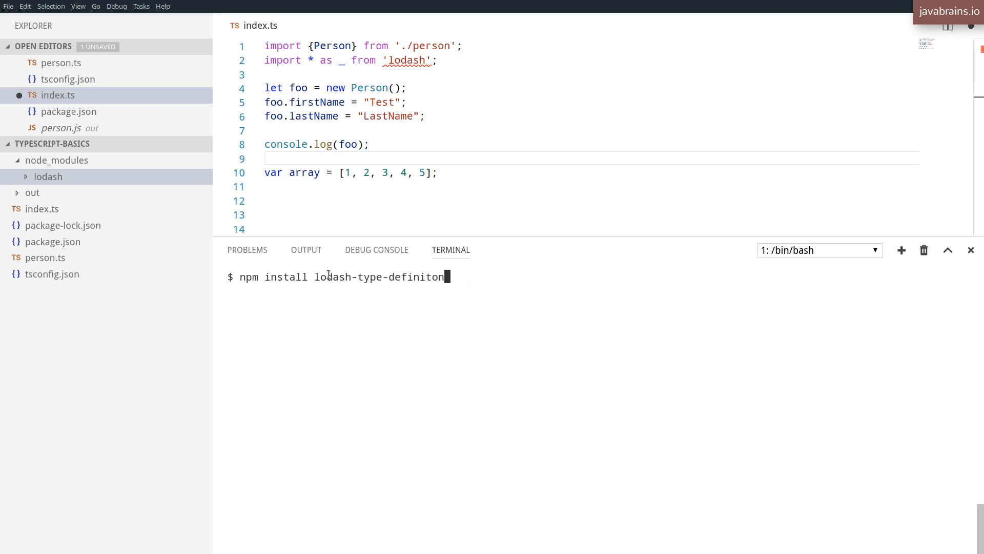
double_click(379, 277)
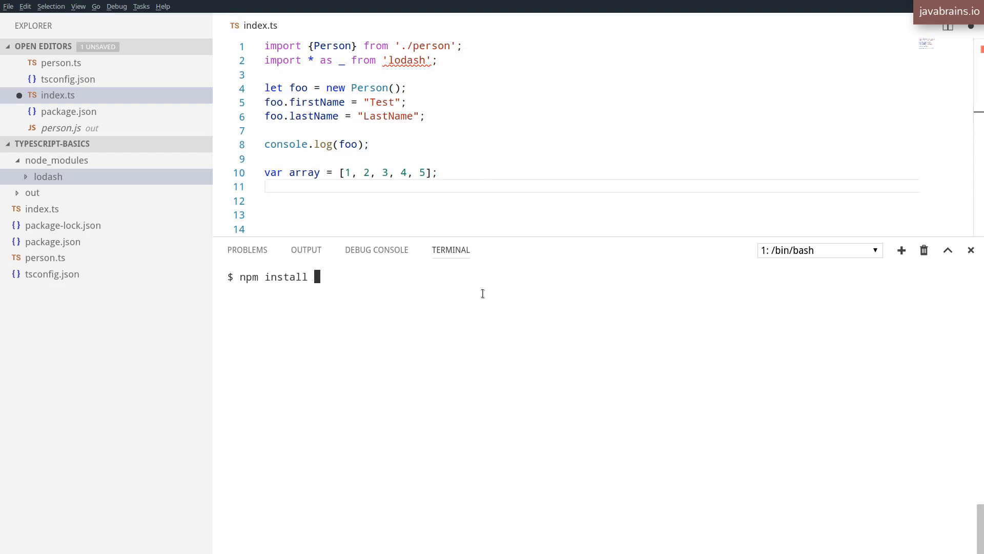
text(@)
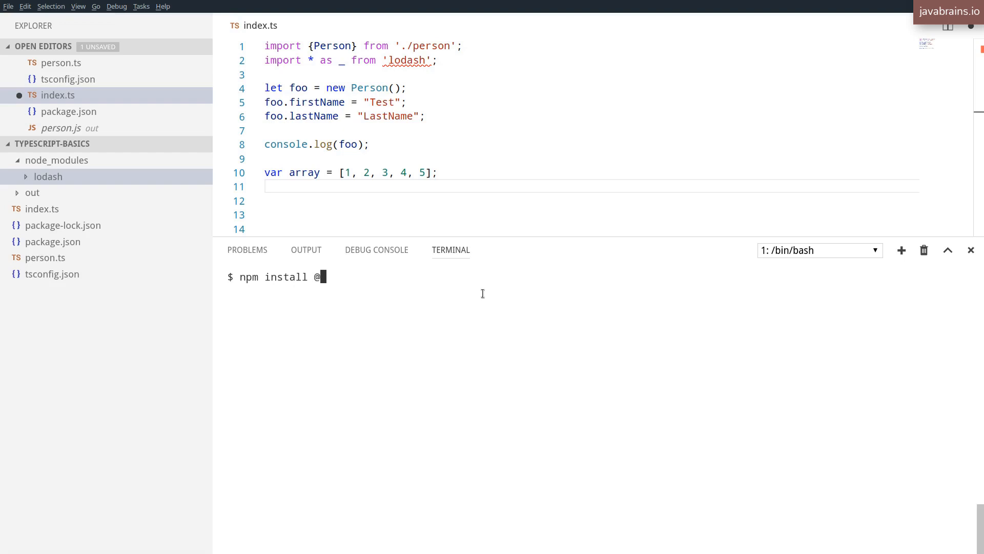
text(types/__)
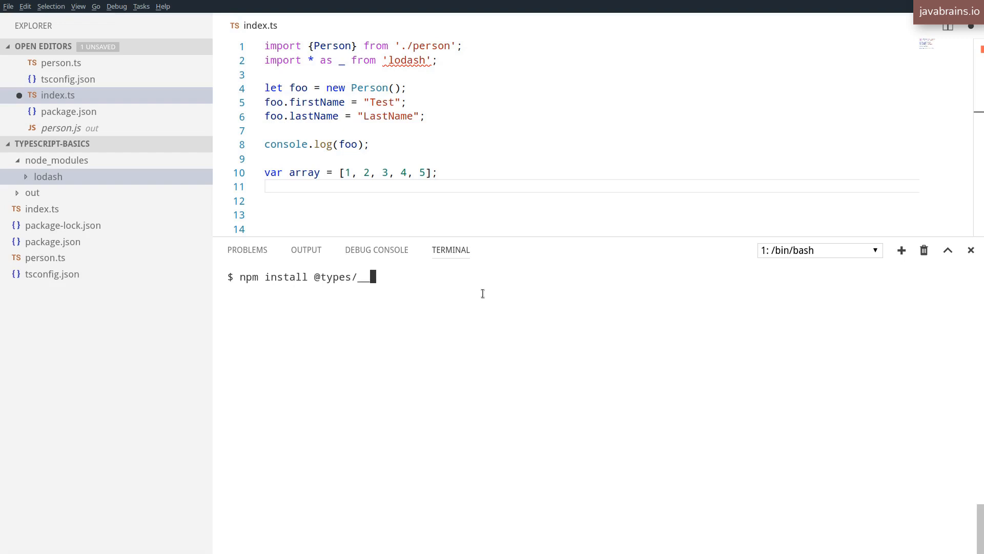
key(BackSpace)
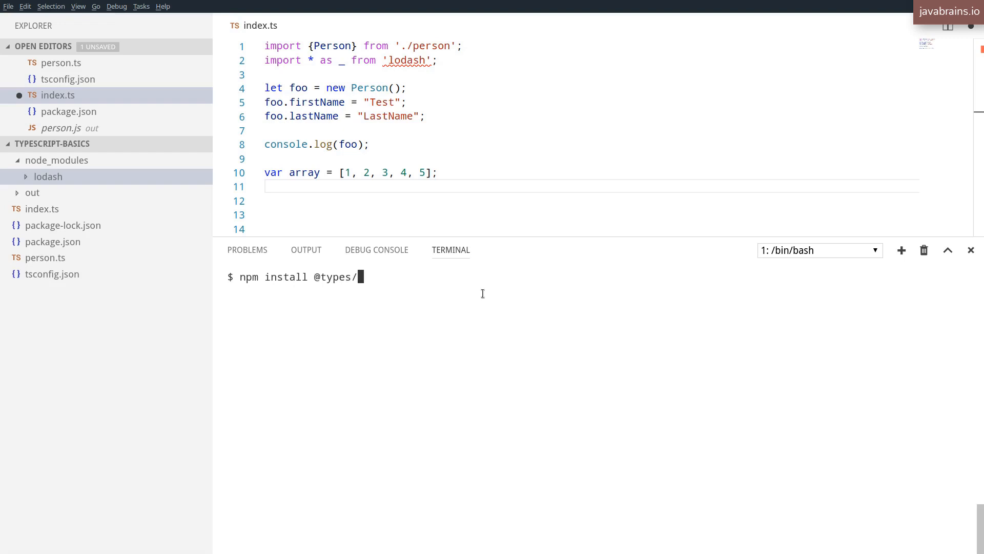
text(lodash)
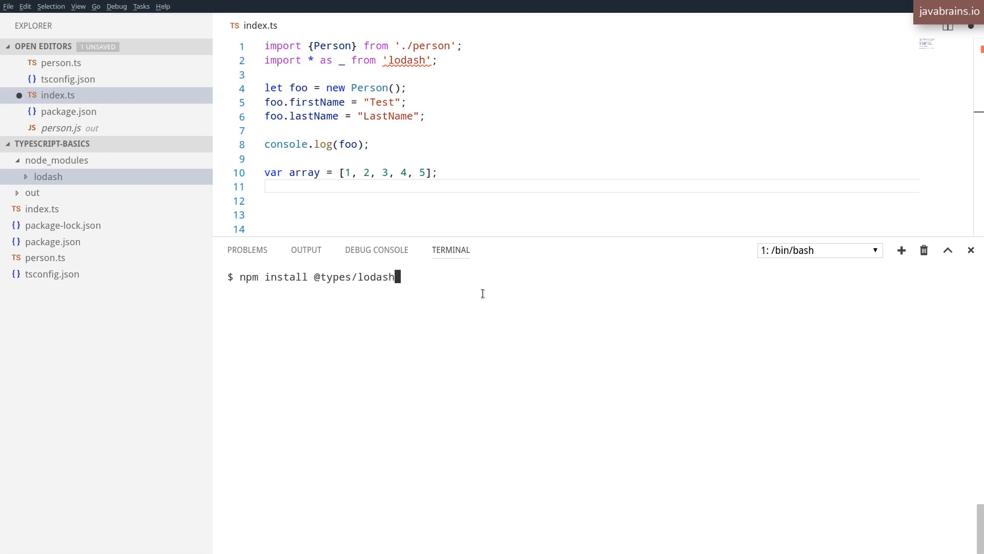
text(--save)
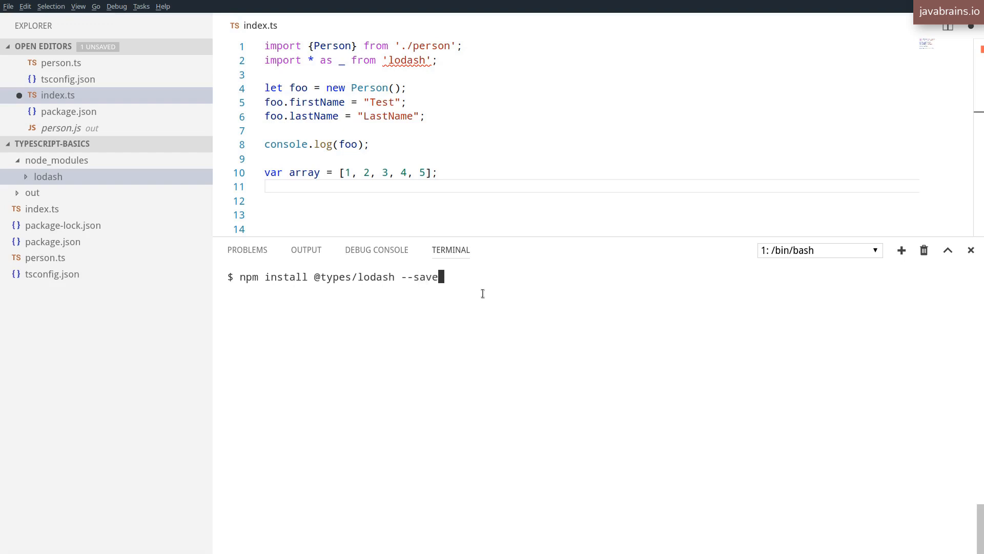
text(-dev)
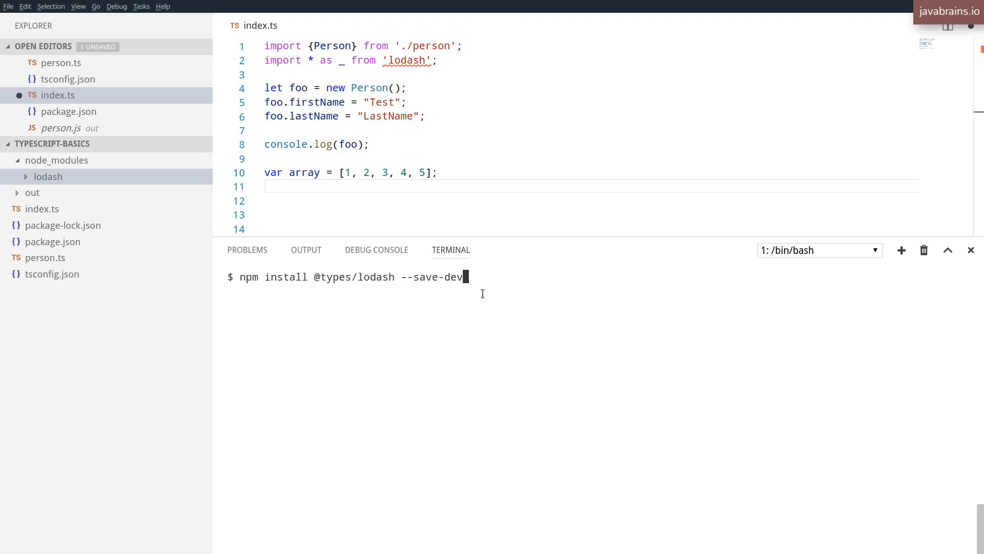
double_click(436, 277)
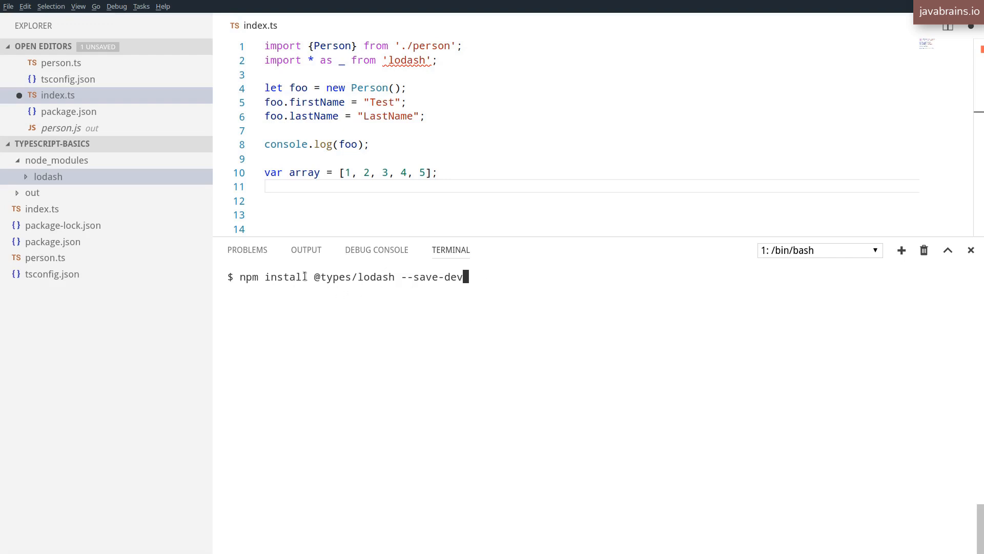
double_click(354, 277)
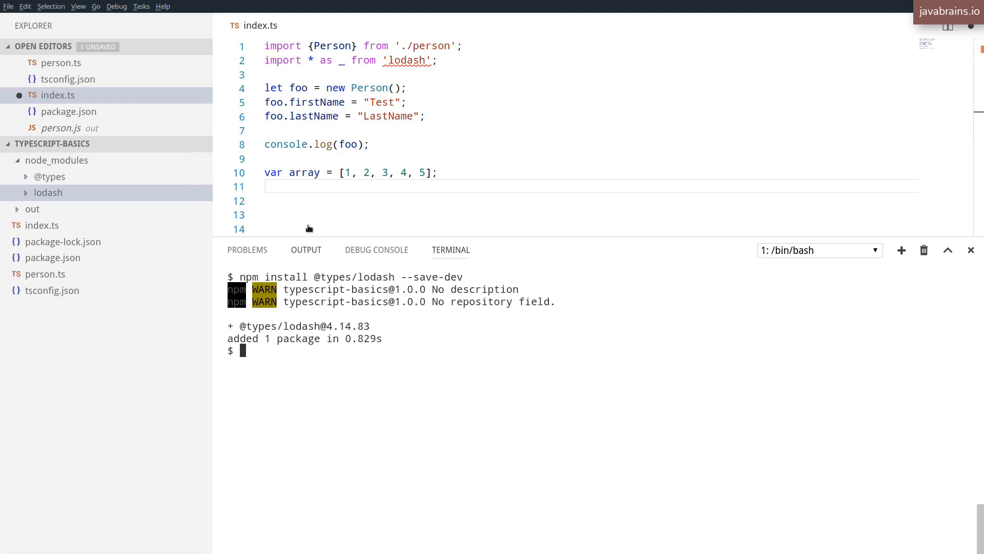
click(67, 111)
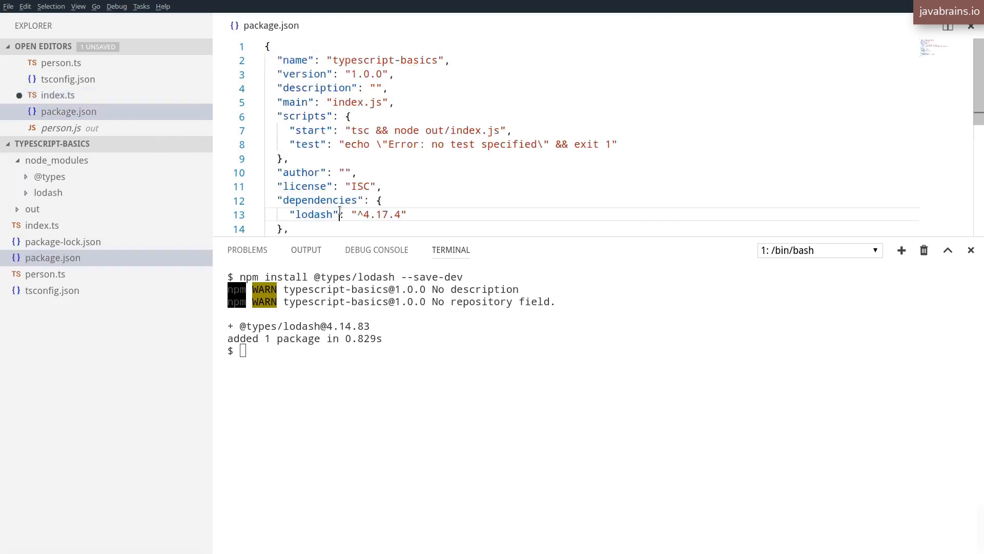
double_click(328, 168)
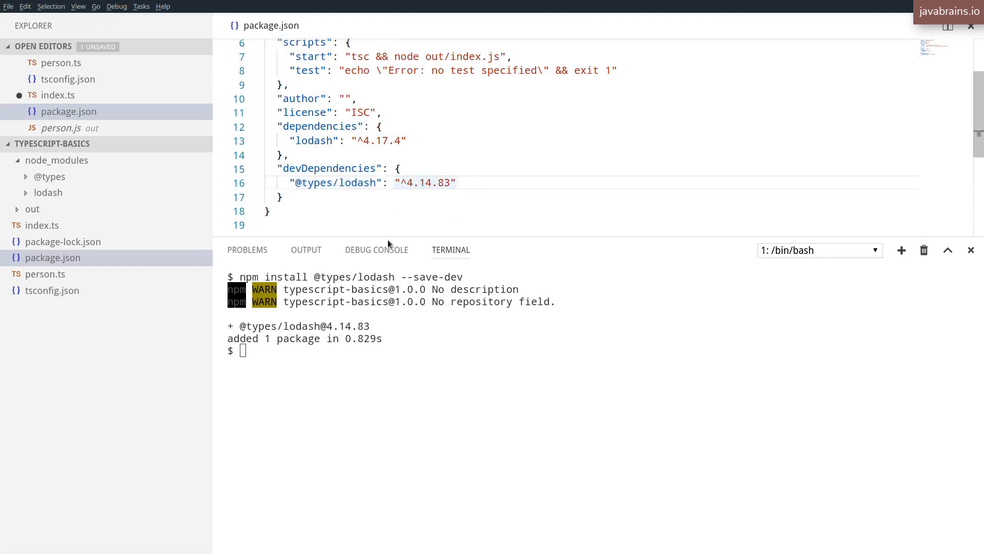
mouse_move(72, 106)
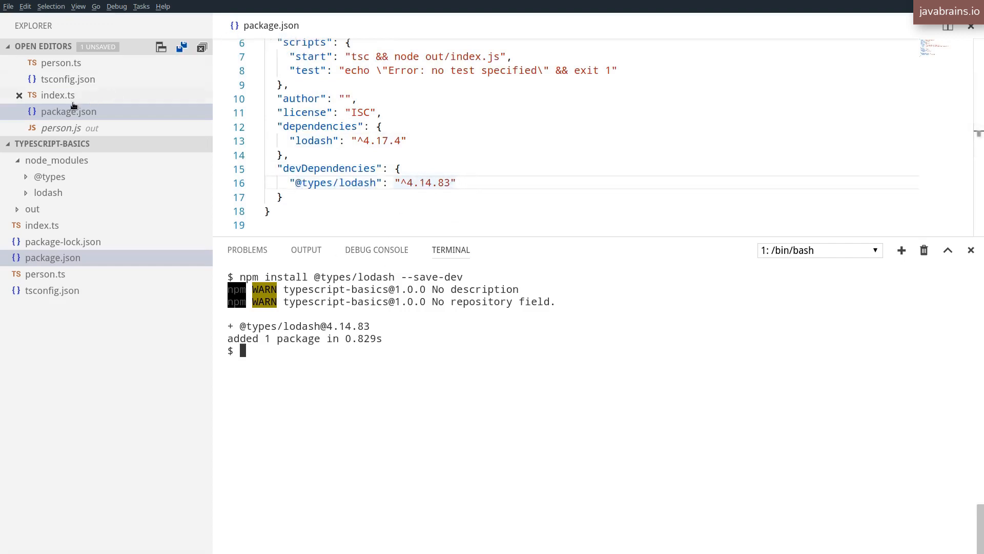
click(56, 95)
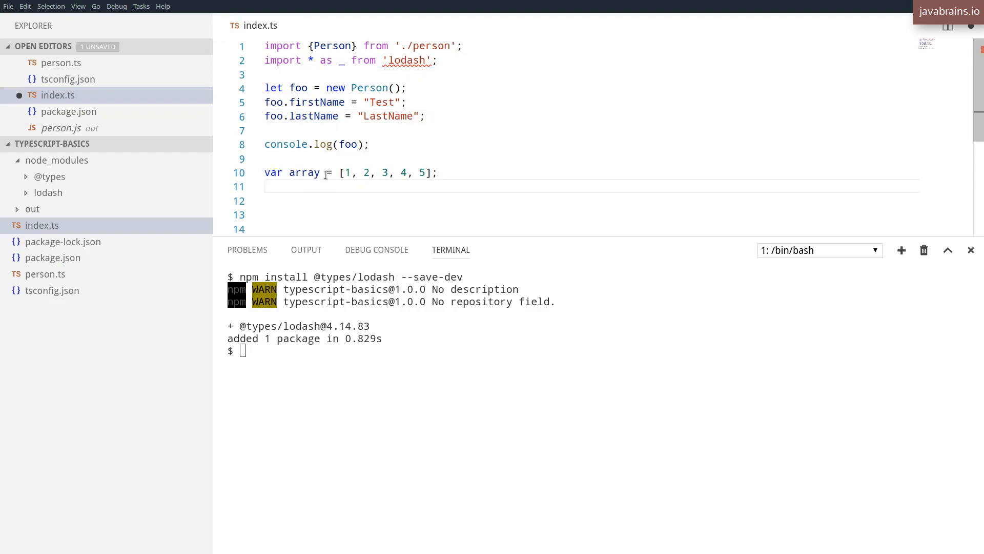
- Write the lodash call _.reverse(array) on line 11 of index.ts, logged to console
text(_.)
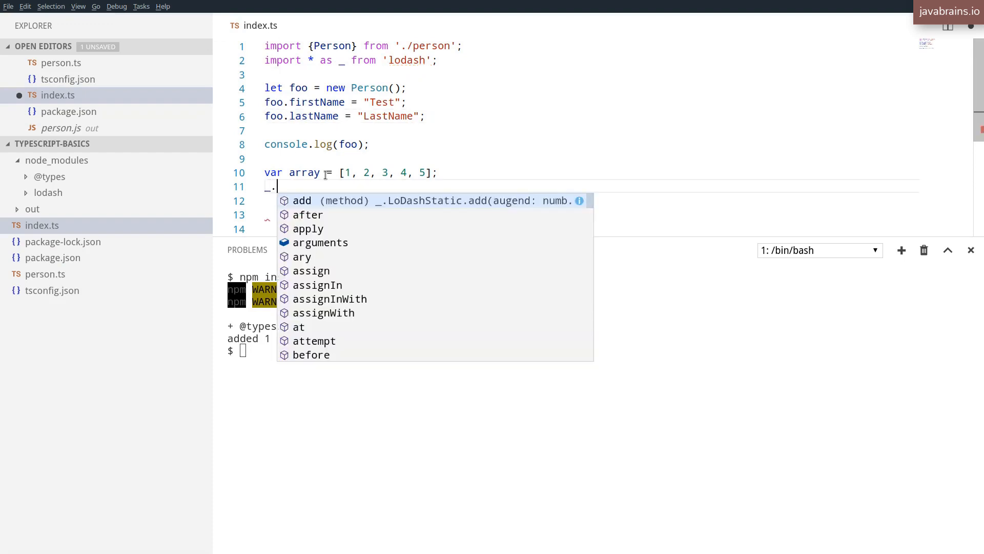
scroll(down, 3)
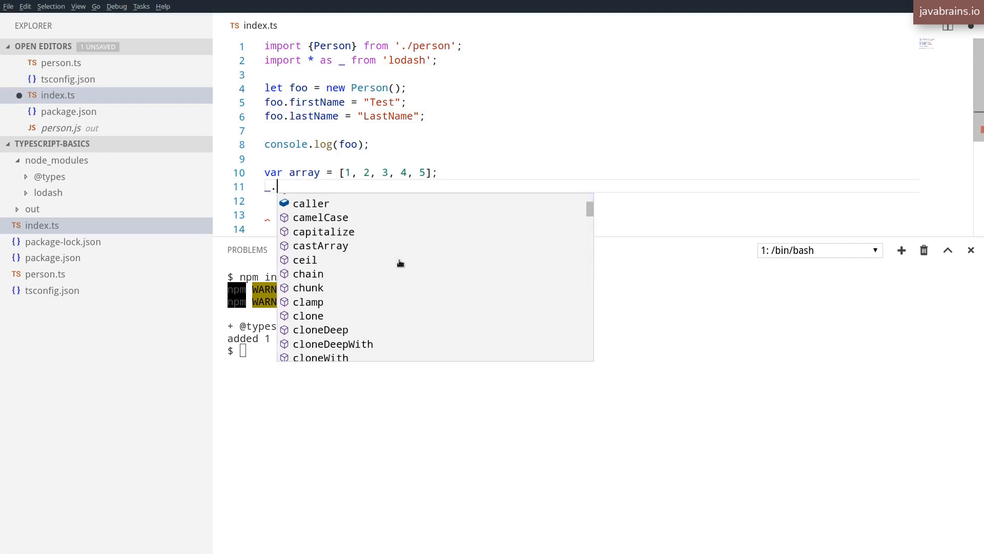
scroll(down, 3)
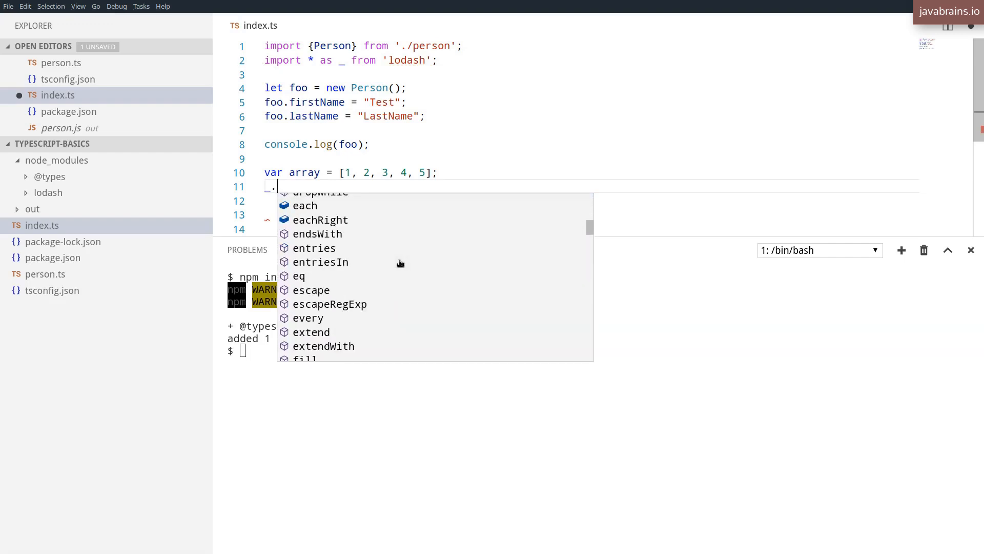
scroll(down, 3)
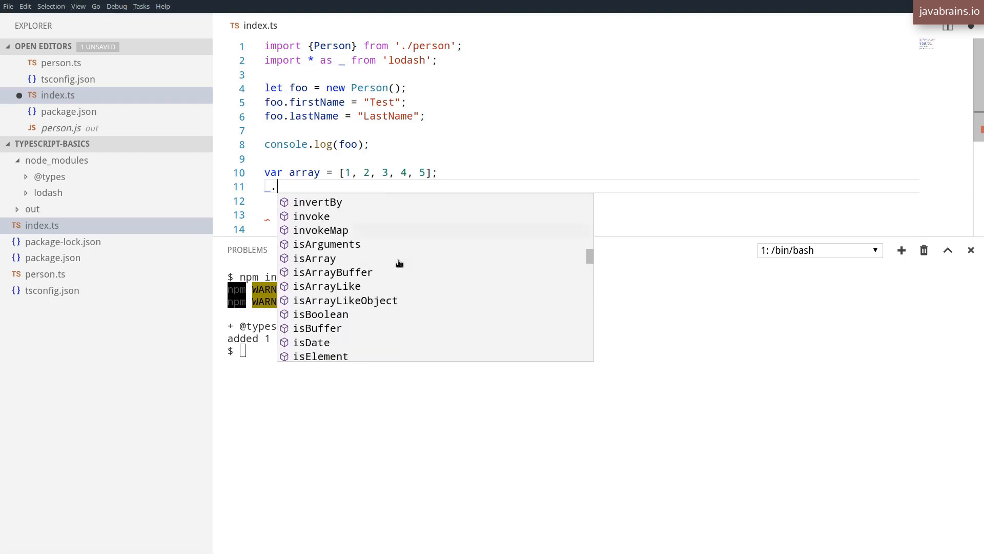
scroll(down, 3)
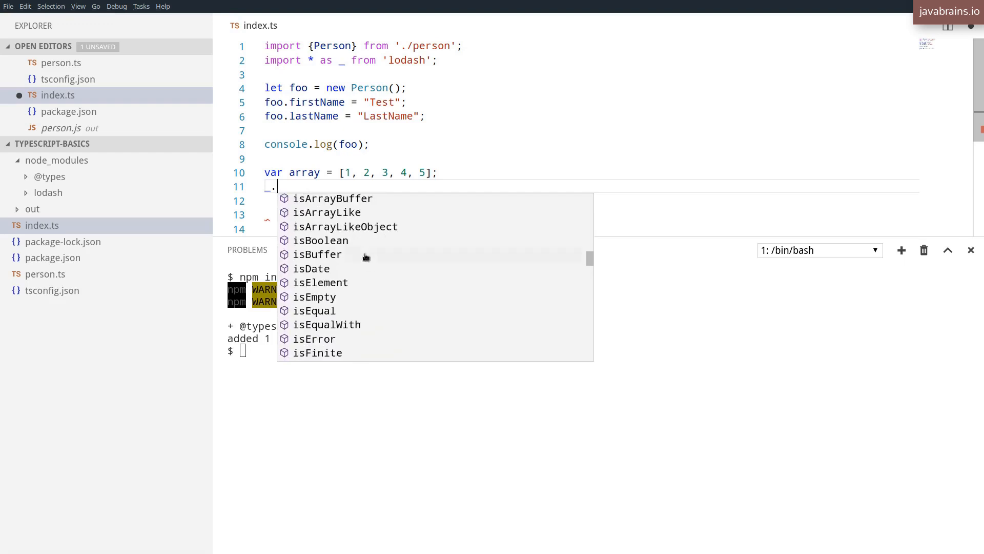
scroll(down, 3)
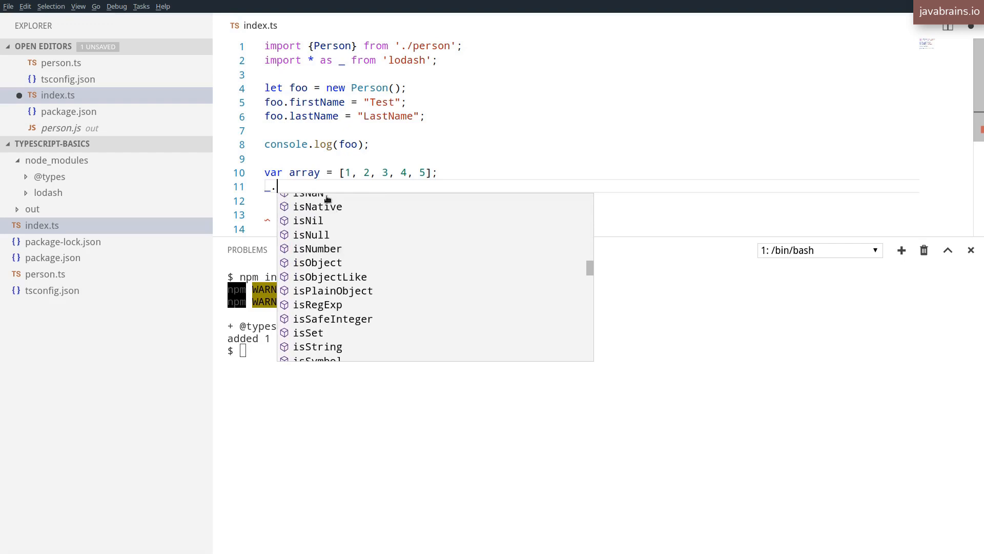
text(reverse)
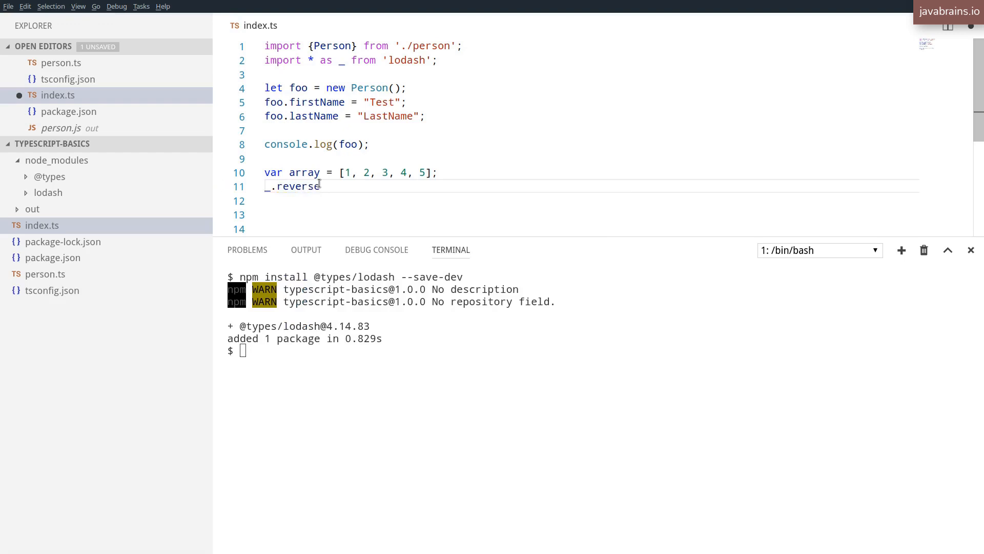
text((array)
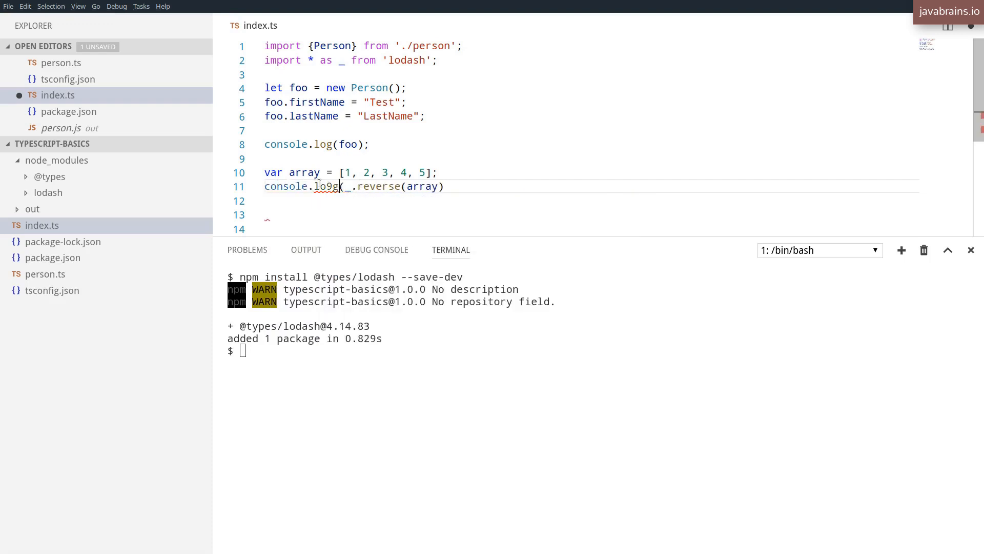
text()0)
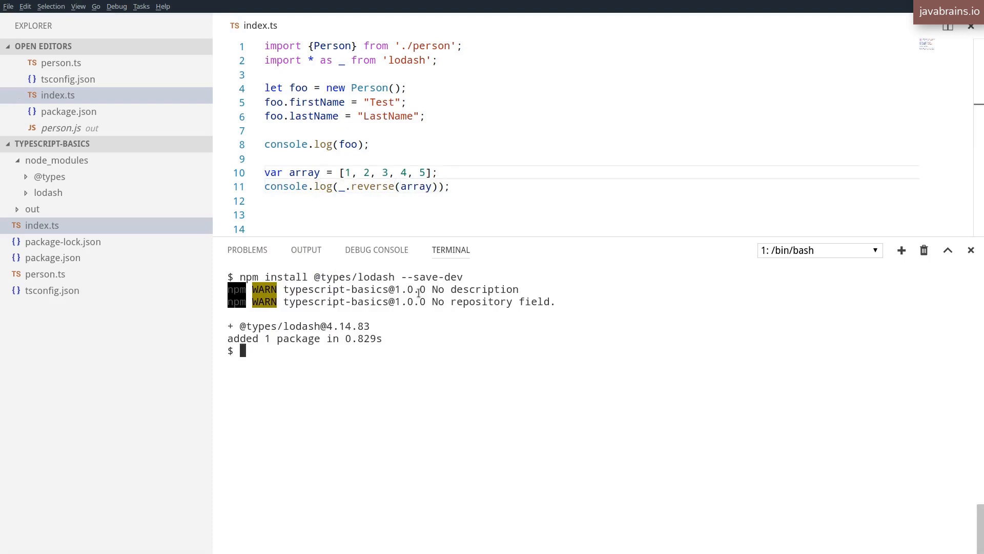
- Run npm start in the terminal to print the Person object and [5, 4, 3, 2, 1]
text(npm start)
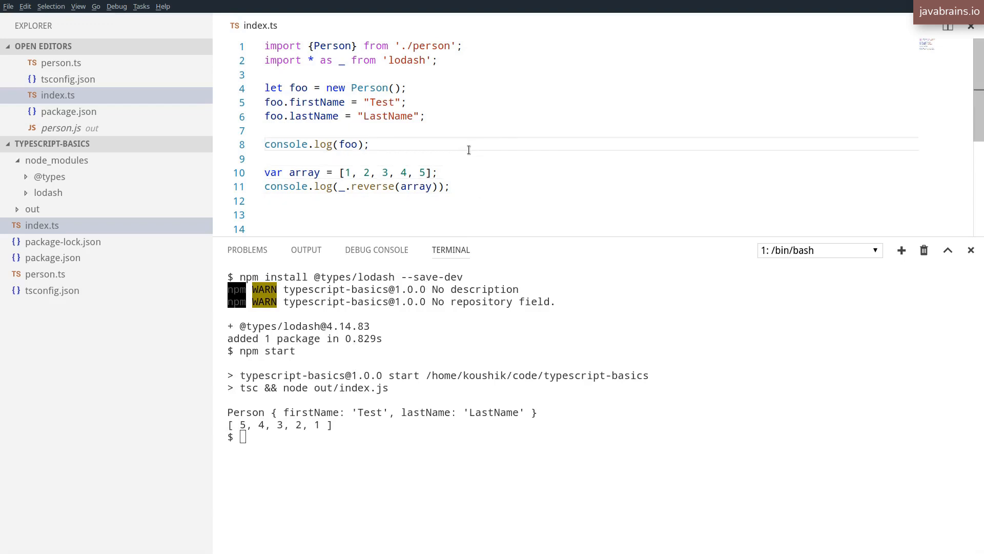
mouse_move(458, 324)
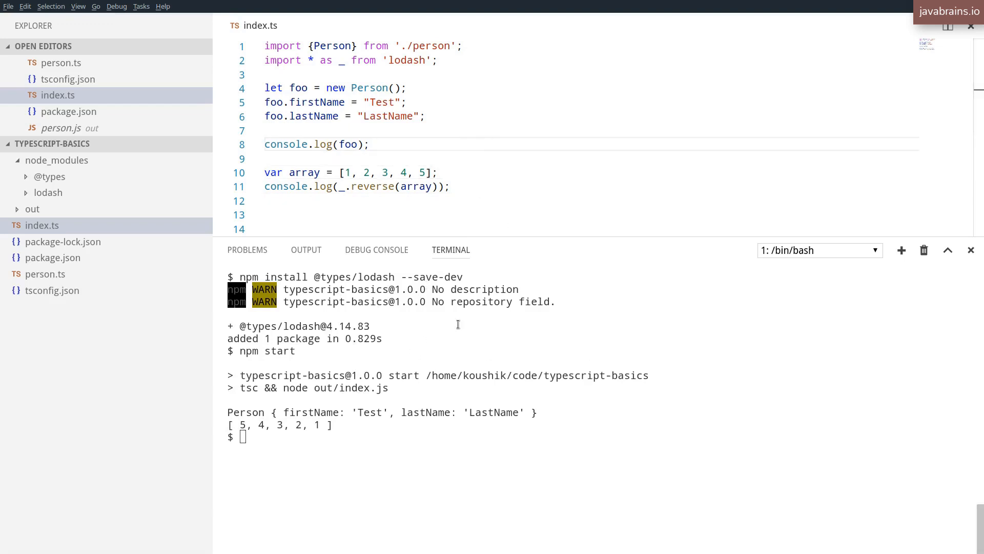
double_click(405, 60)
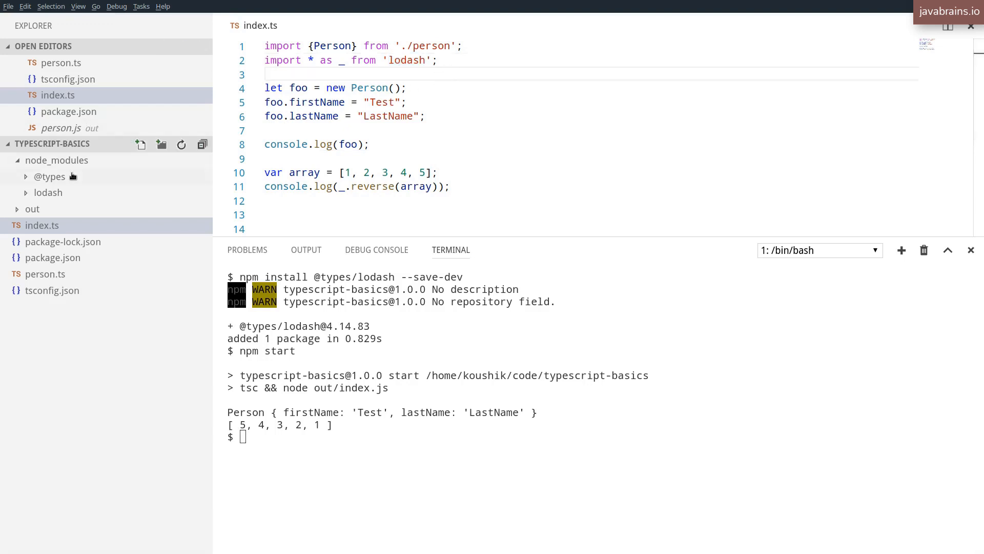
click(56, 160)
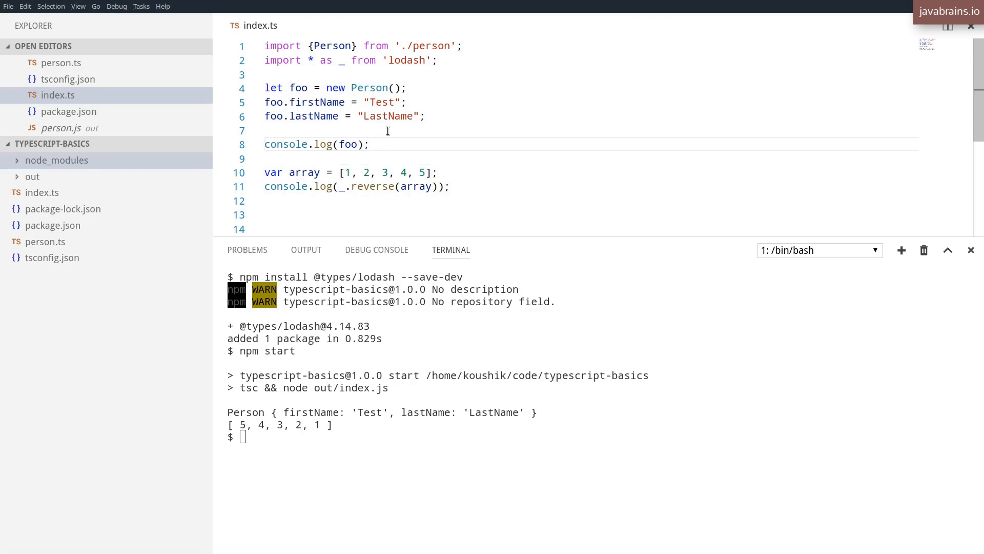
click(56, 160)
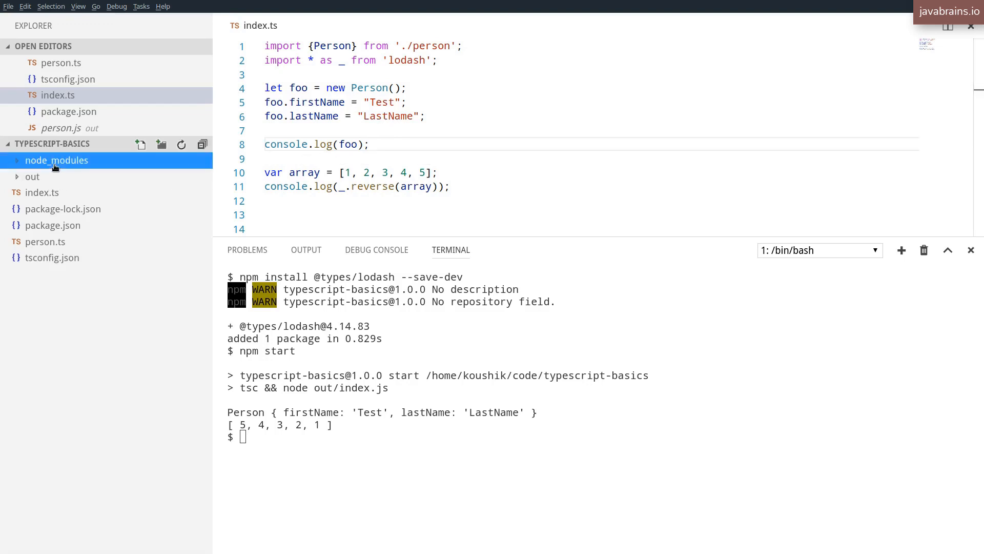
click(56, 160)
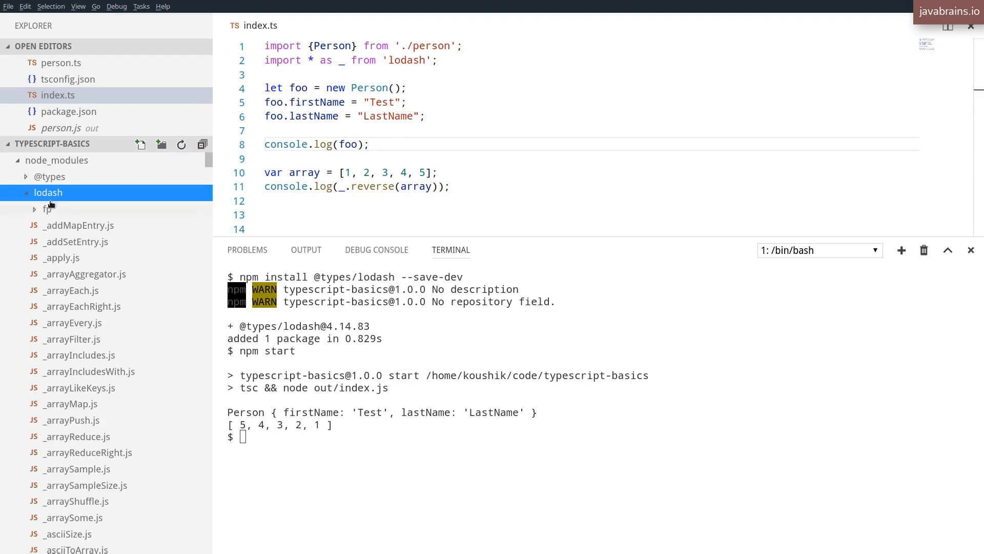
mouse_move(49, 193)
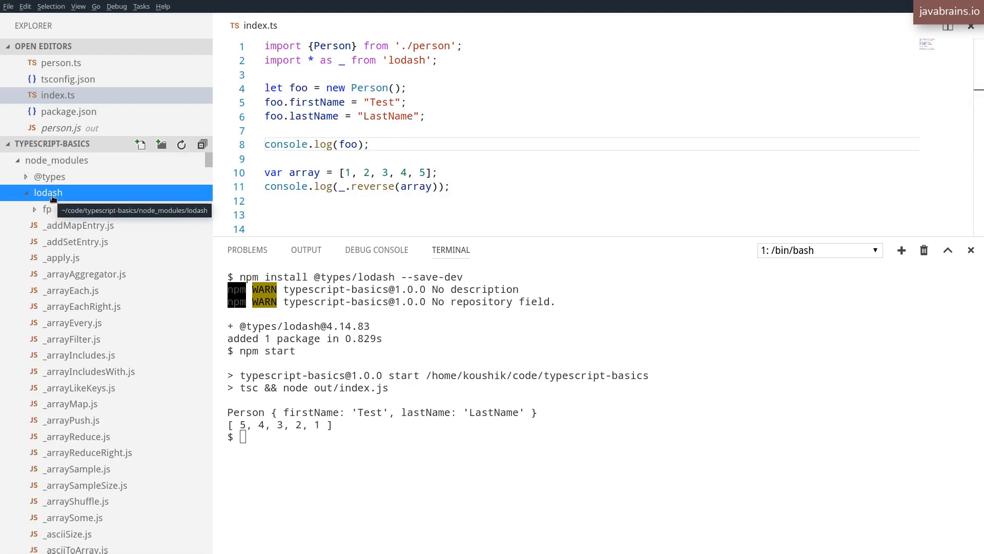
click(48, 192)
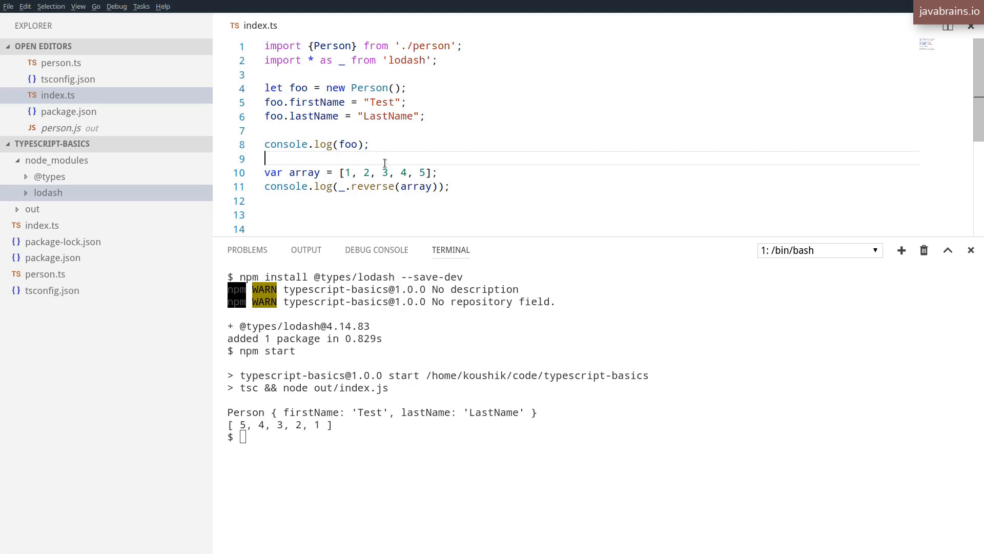
mouse_move(434, 167)
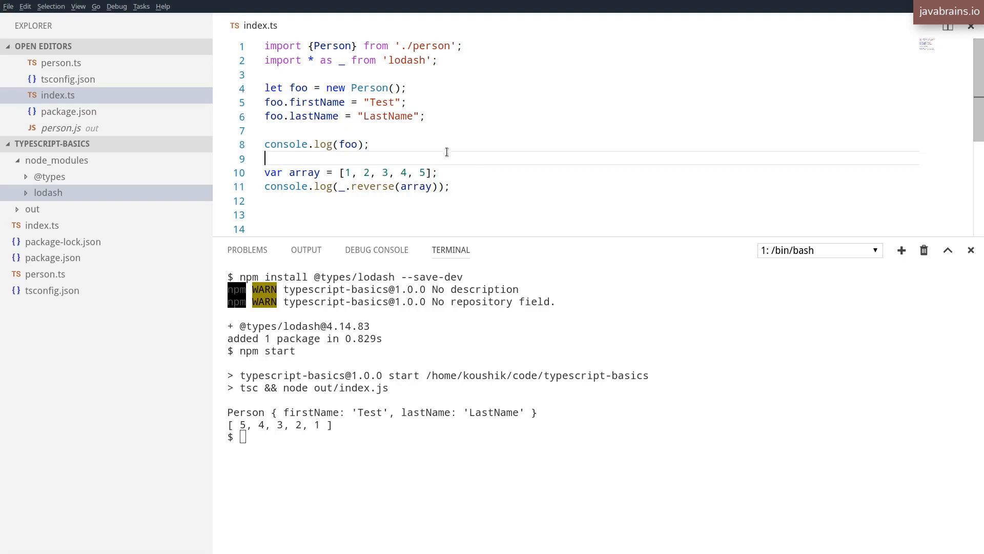
mouse_move(449, 151)
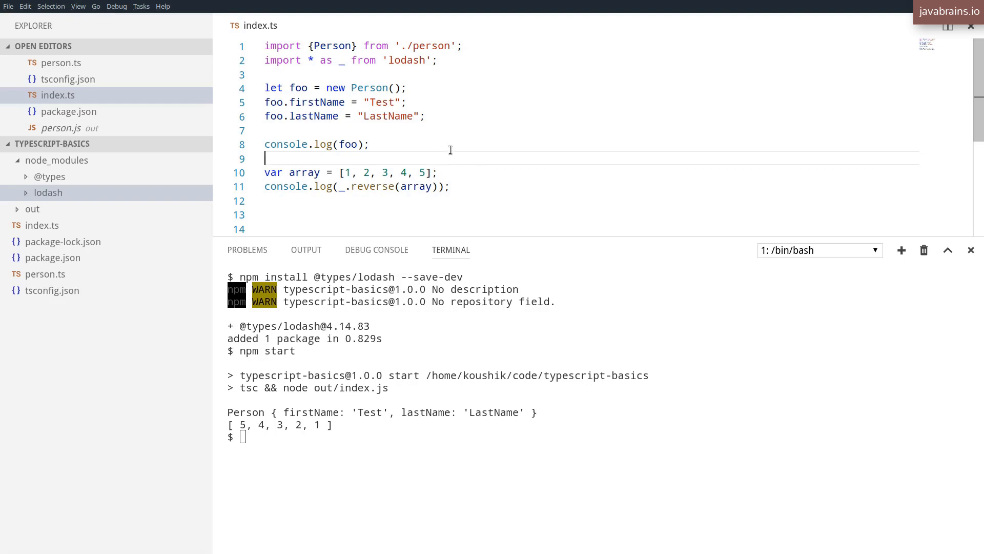
mouse_move(462, 161)
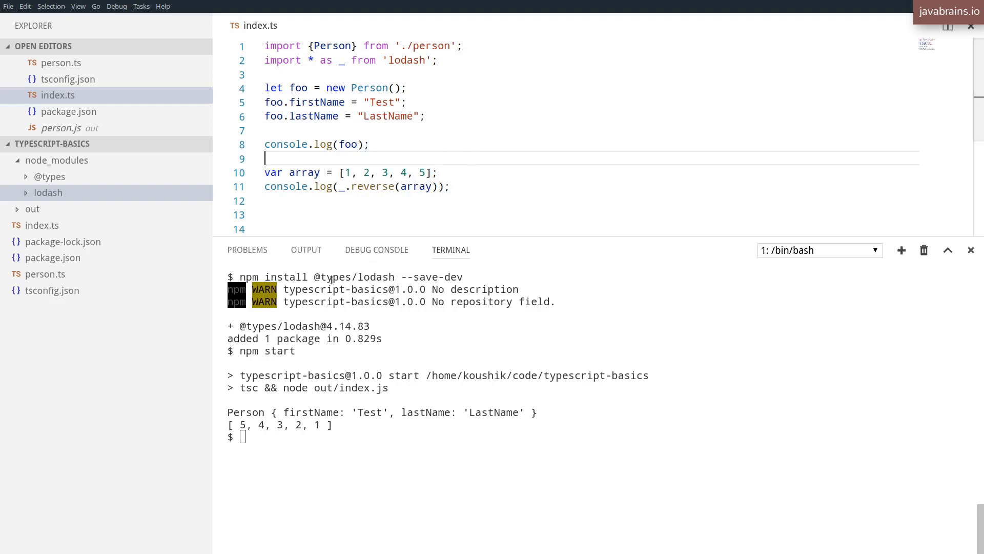
double_click(352, 277)
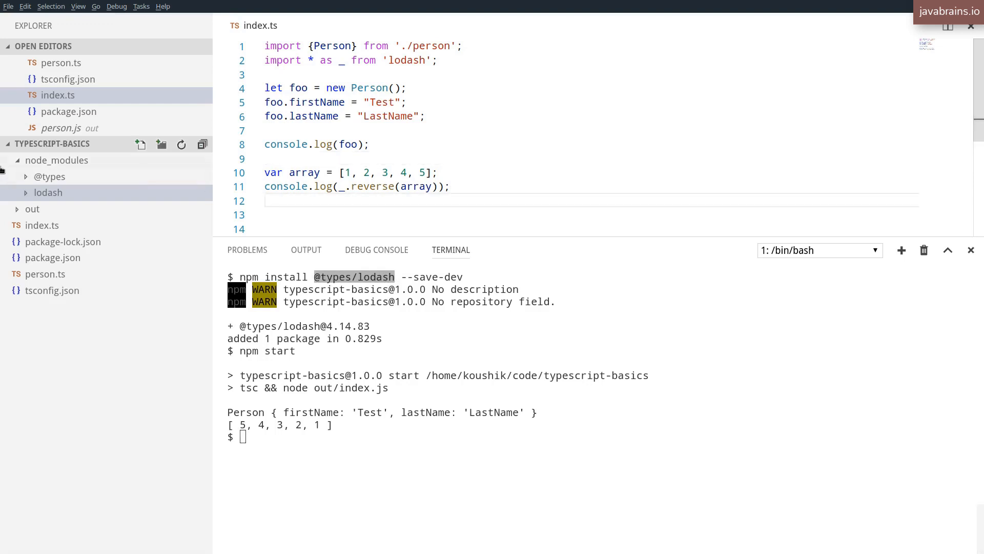
click(49, 176)
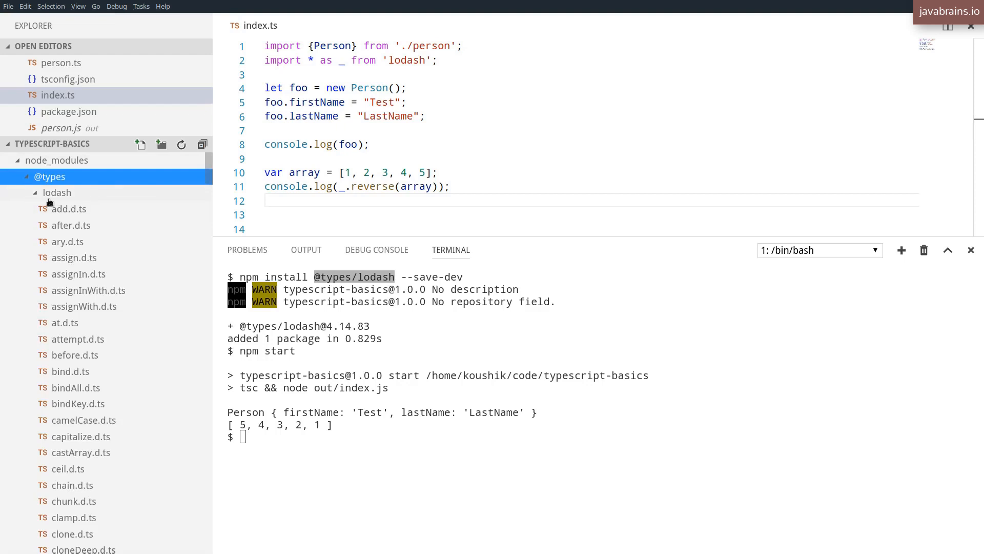
scroll(down, 3)
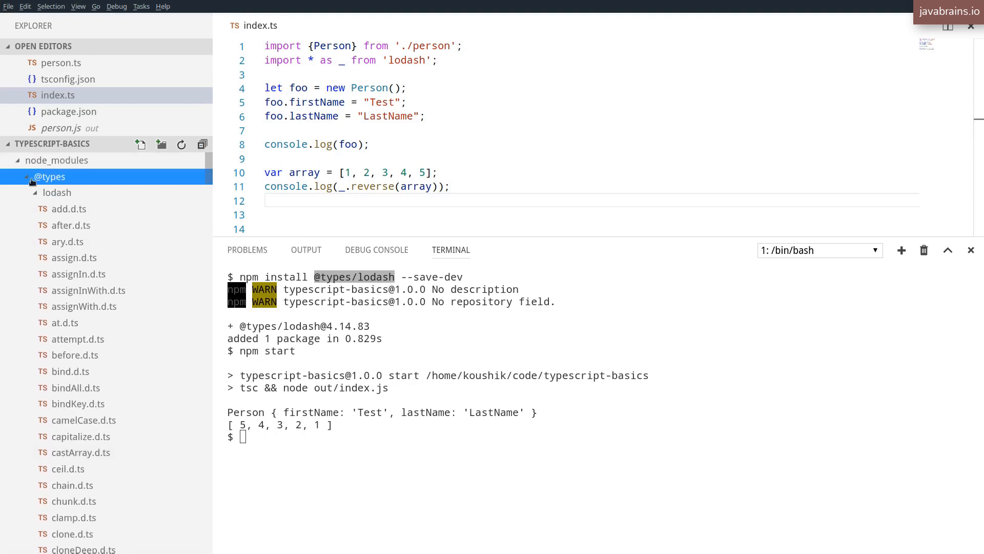
click(49, 176)
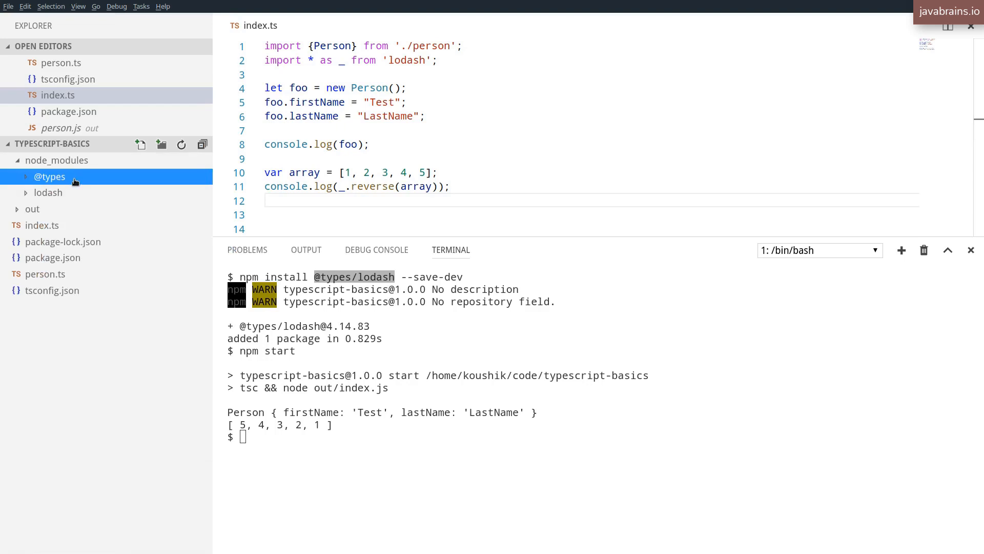
mouse_move(50, 176)
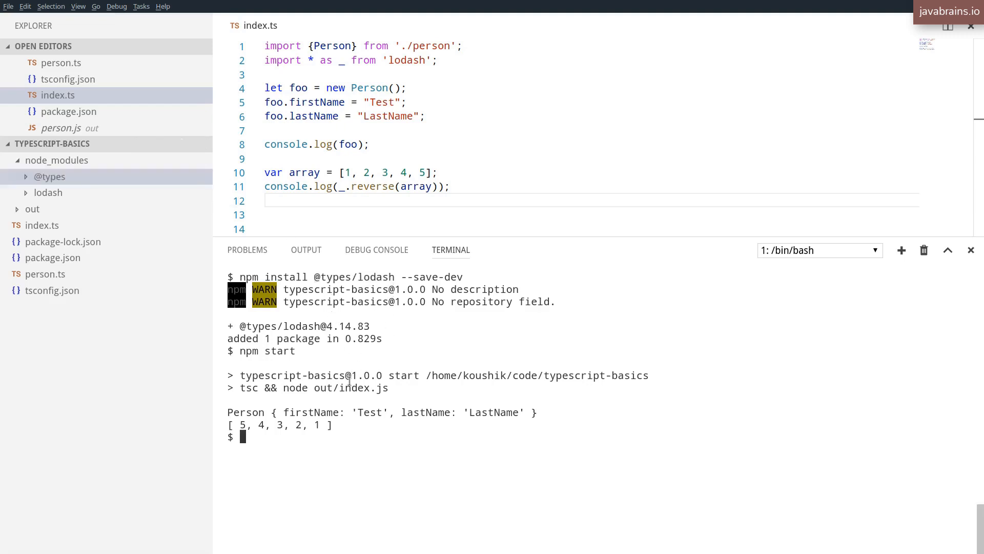
mouse_move(423, 204)
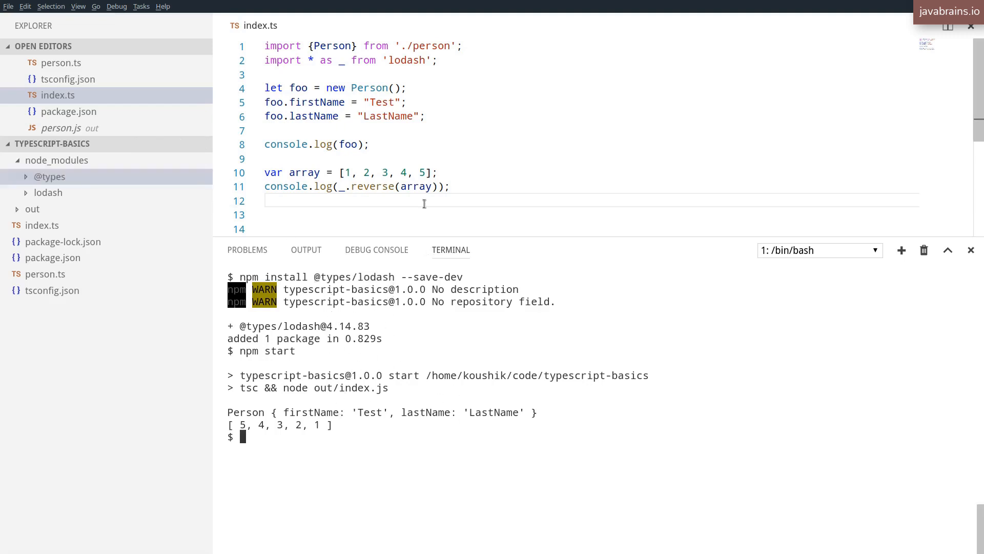
mouse_move(468, 195)
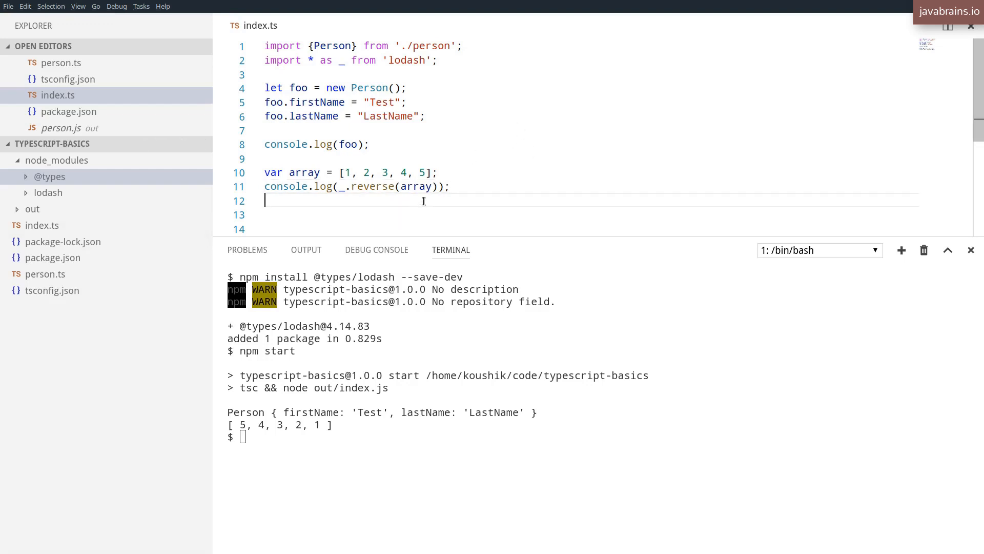
mouse_move(481, 198)
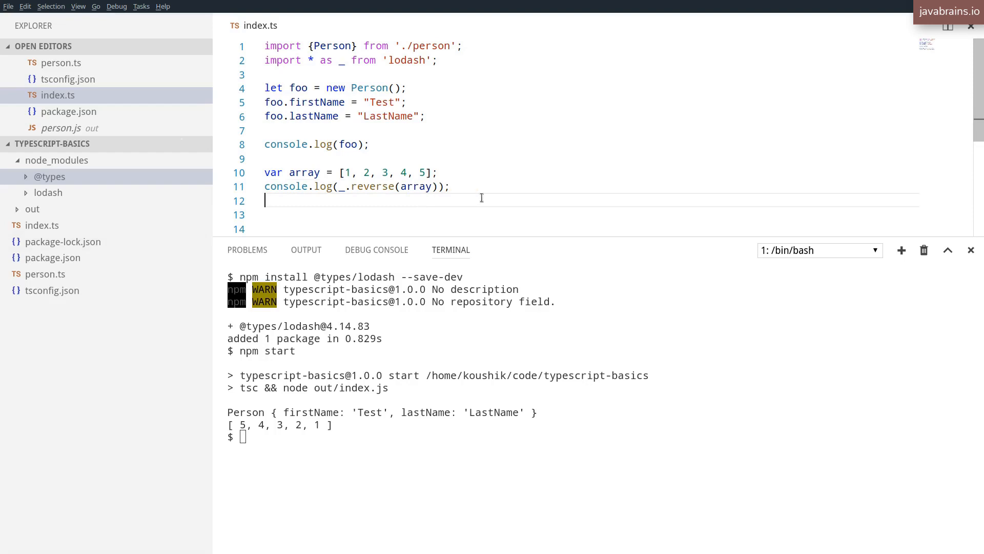